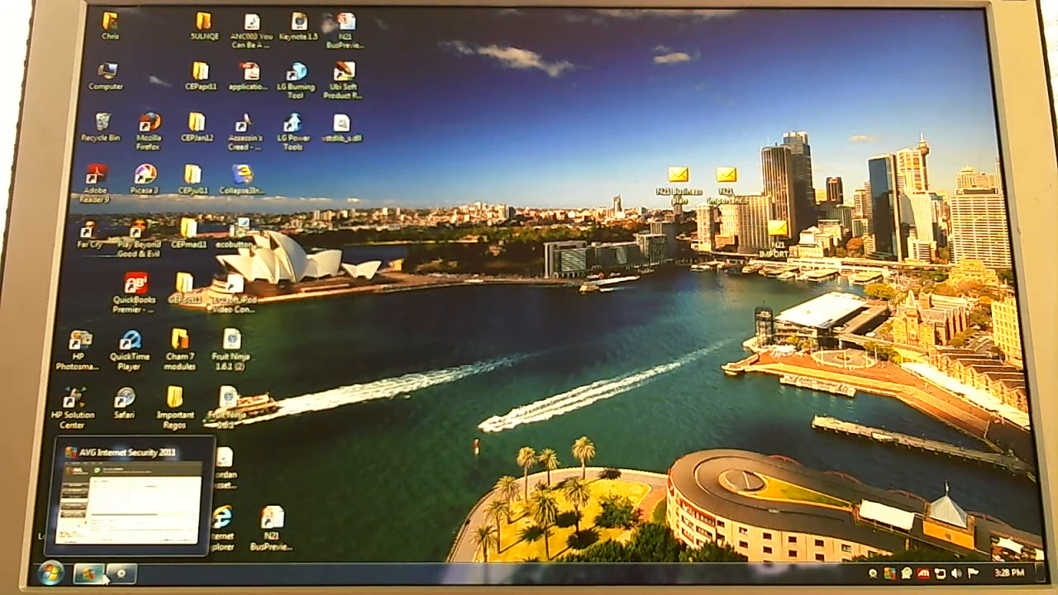
Step: Launch Internet Explorer from the Windows 7 Start menu
left_click(54, 566)
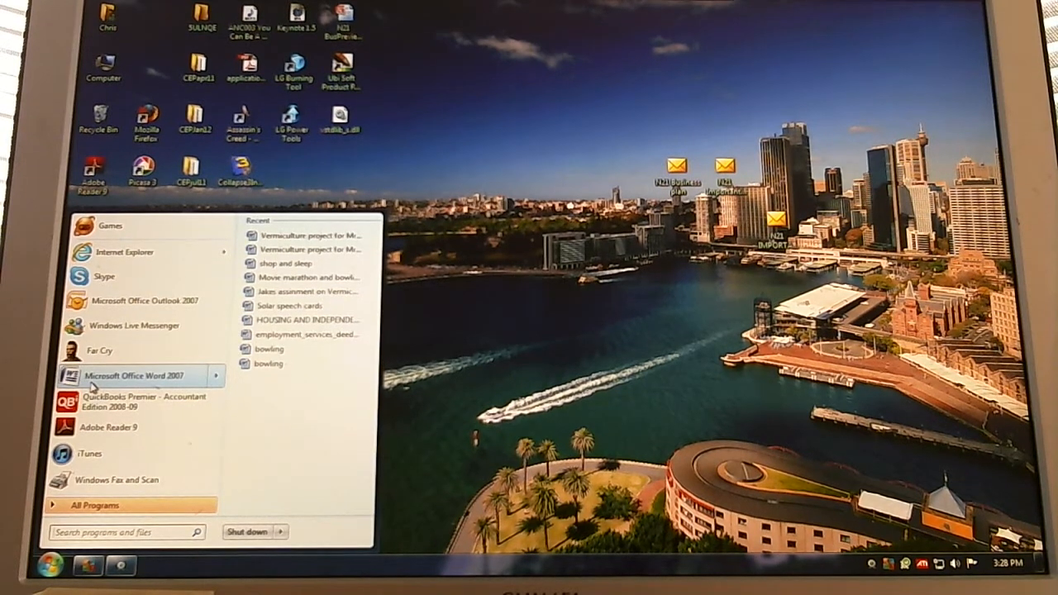
mouse_move(124, 250)
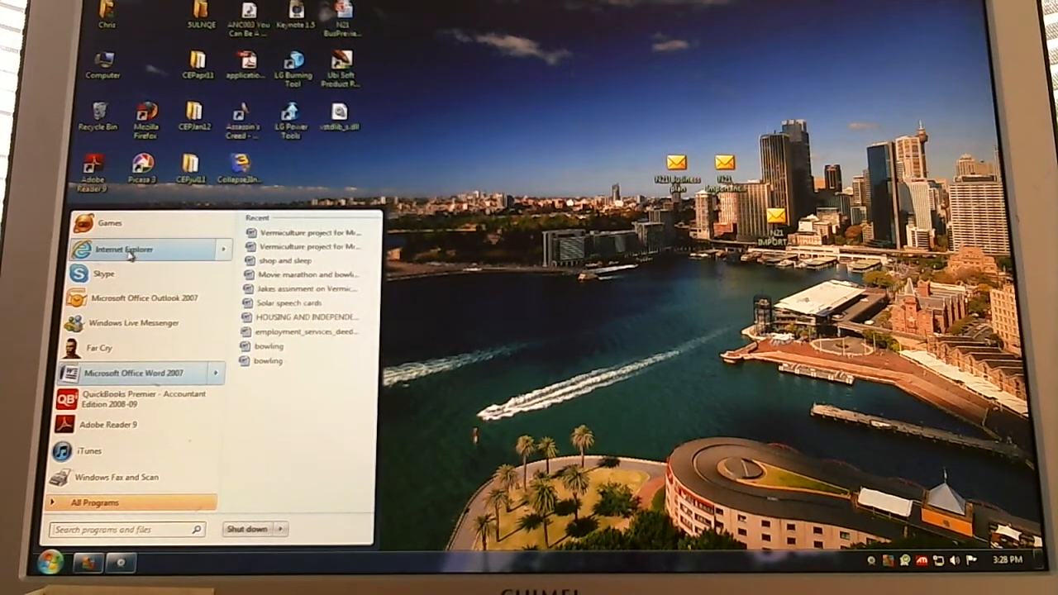
left_click(141, 248)
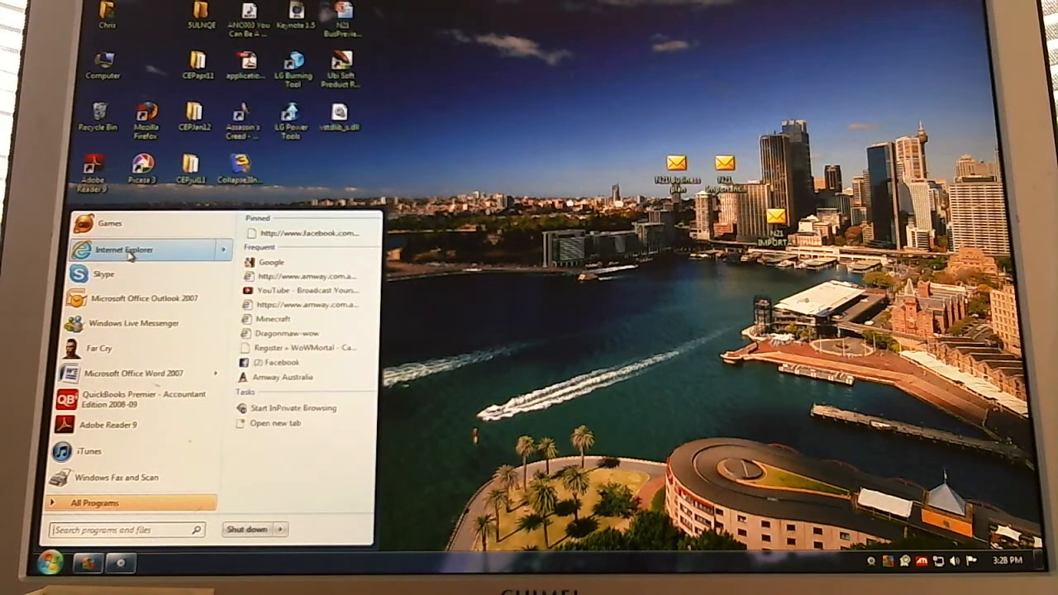
left_click(120, 250)
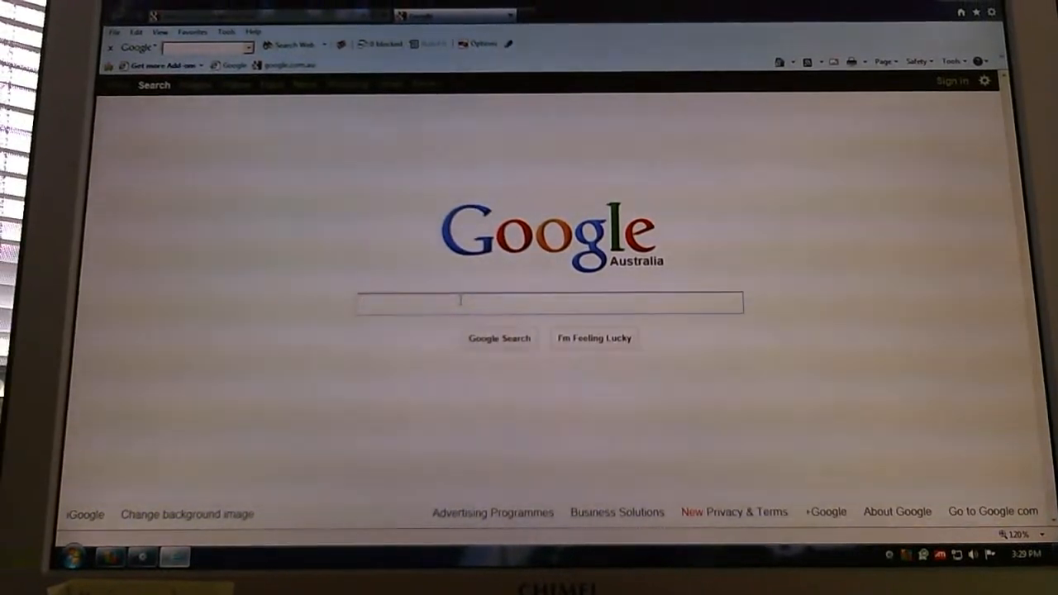
Step: Search Google for minecraft and open the 'Minecraftsp - Download' result
type("minecraft")
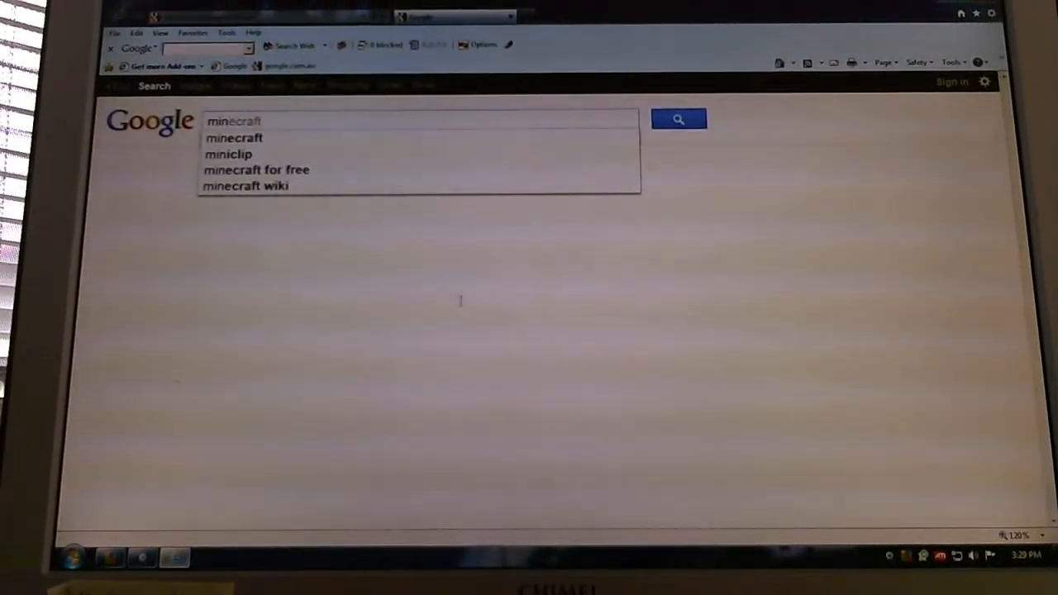
left_click(679, 118)
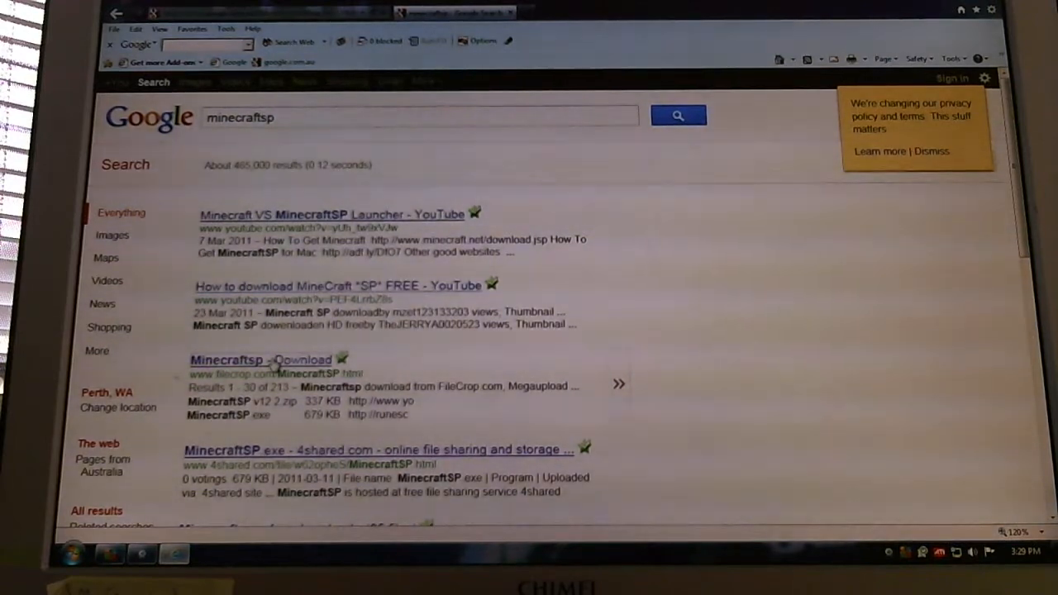
left_click(248, 359)
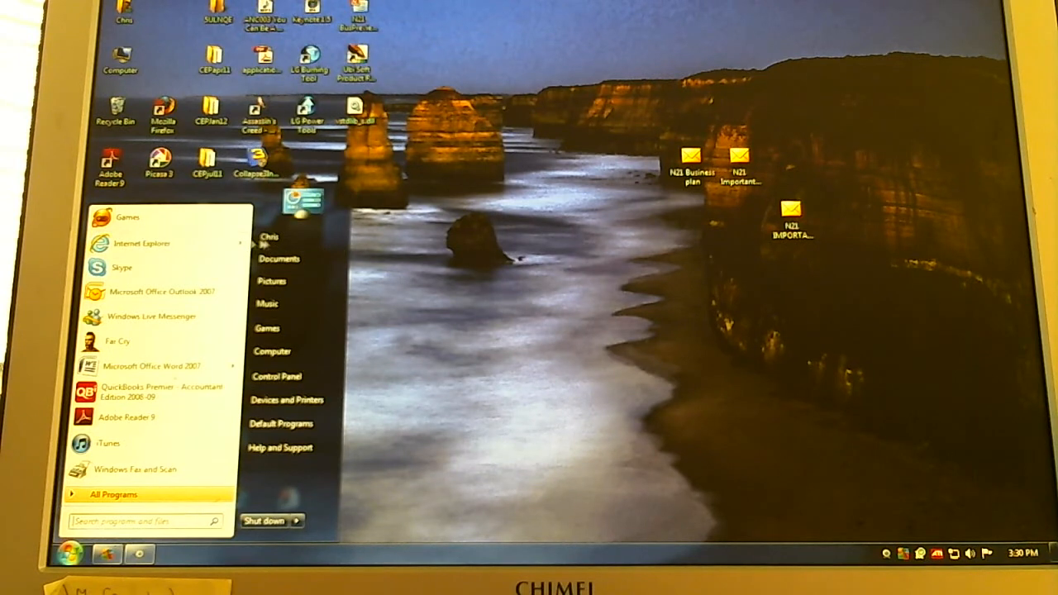
Step: Run MinecraftSP from Documents > Jake, accepting the unverified-publisher security warning
left_click(278, 258)
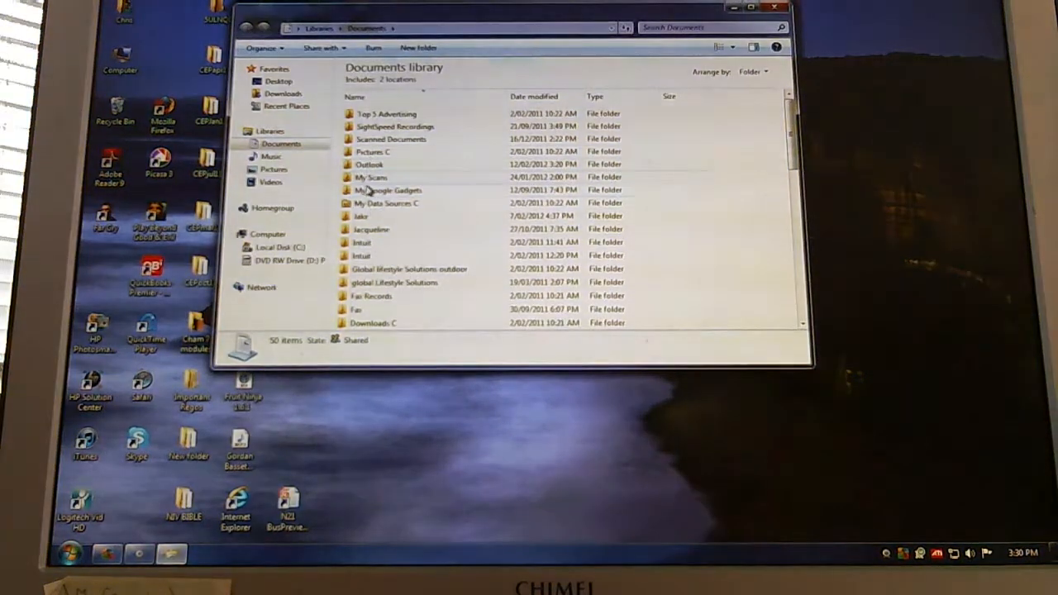
double_click(356, 215)
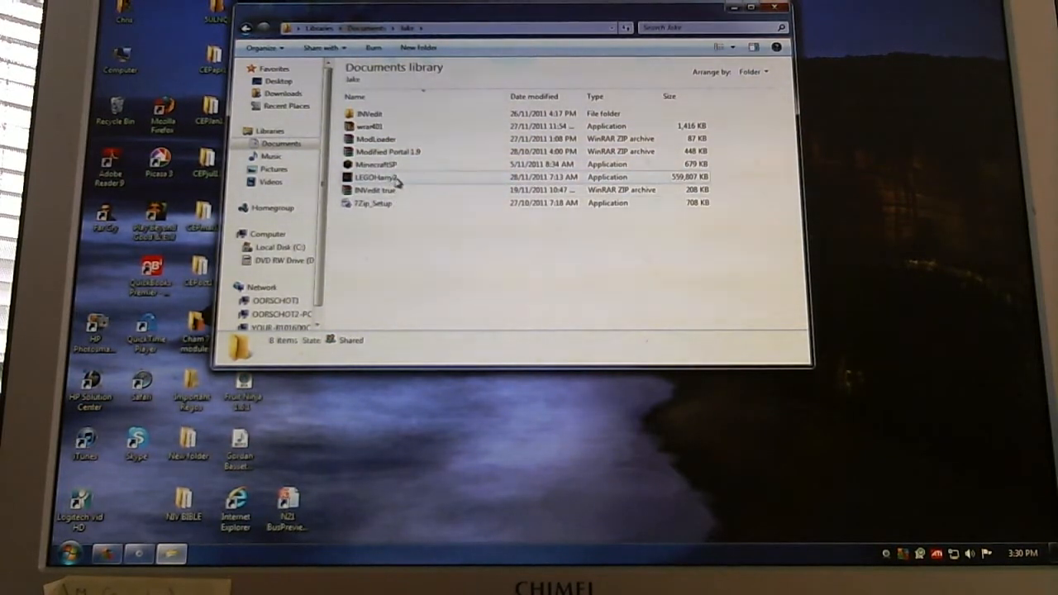
left_click(374, 165)
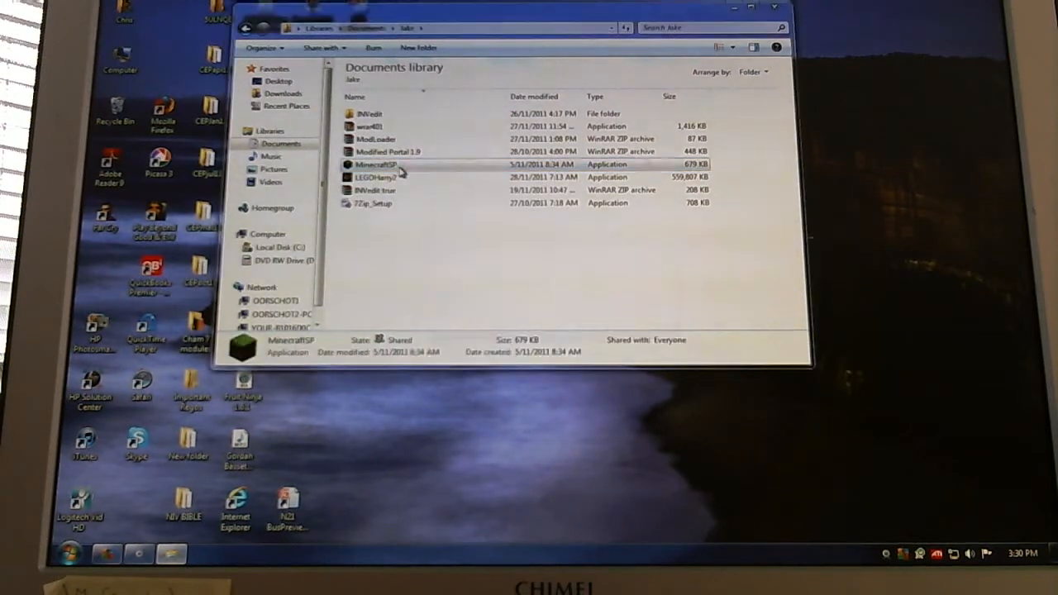
double_click(376, 165)
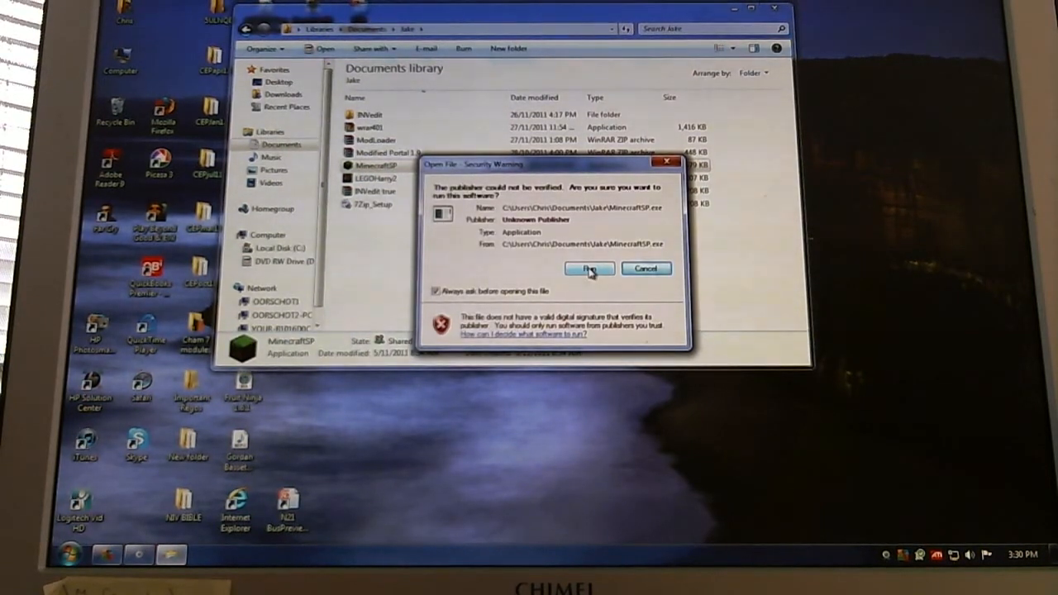
left_click(590, 268)
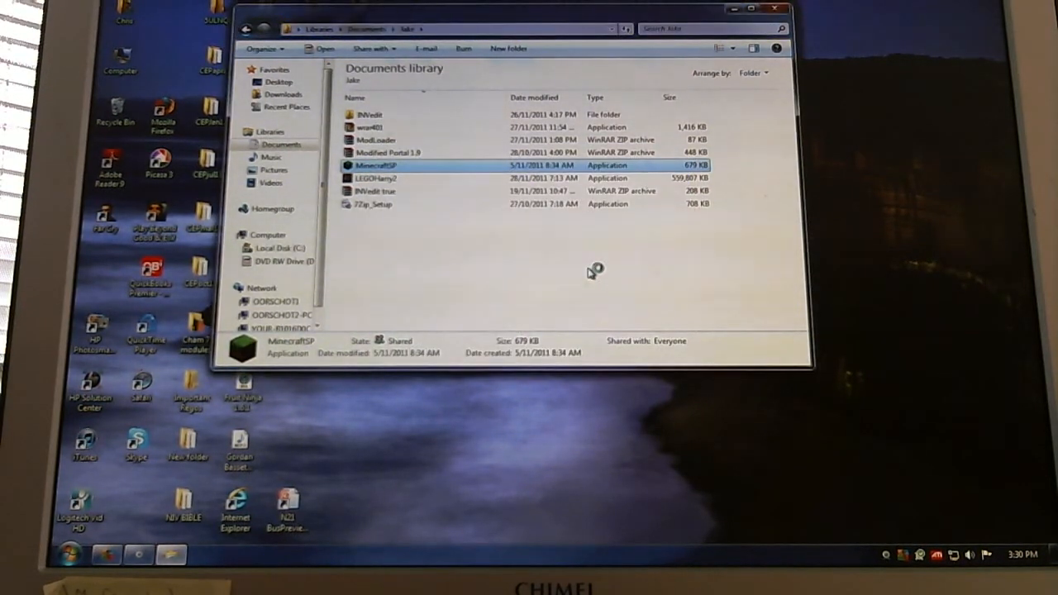
double_click(376, 164)
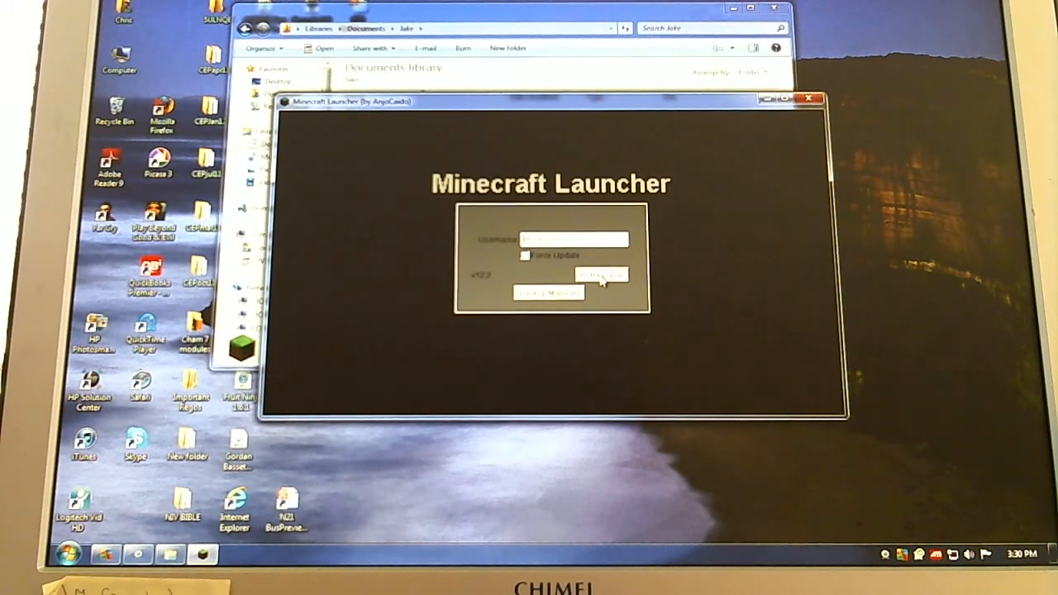
Step: Log in through Minecraft Launcher and open the Singleplayer Select World list
left_click(601, 274)
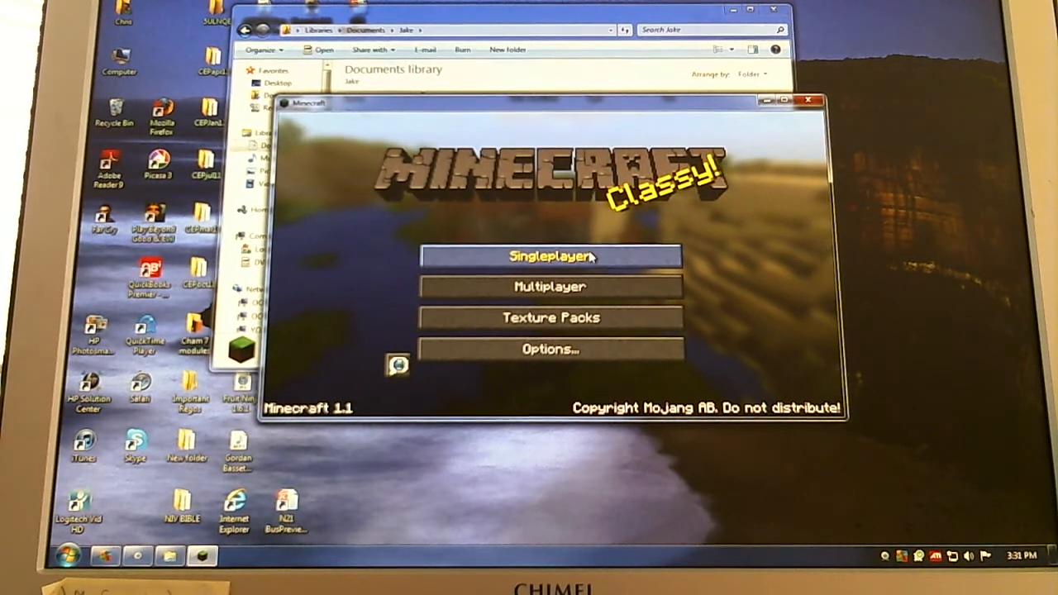
left_click(549, 255)
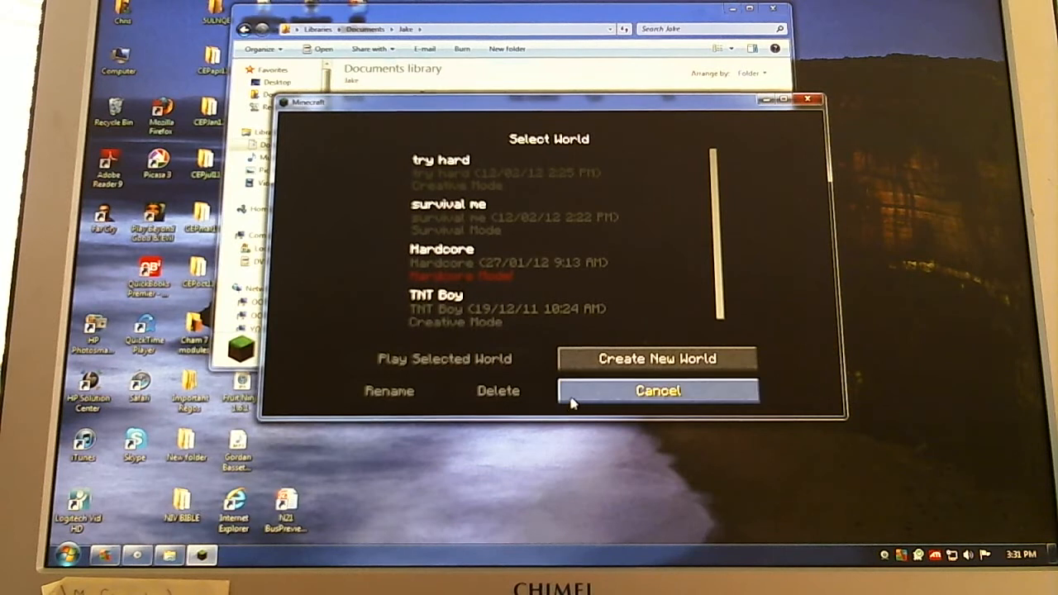
Step: Switch a new world's World Type to Superflat, then cancel back to the main menu
left_click(657, 358)
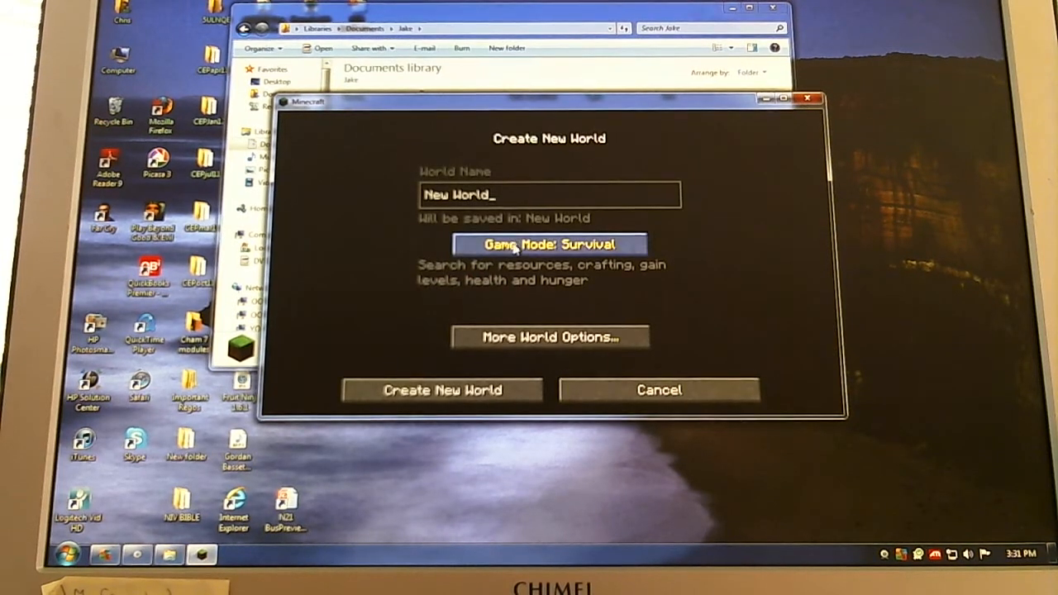
left_click(549, 335)
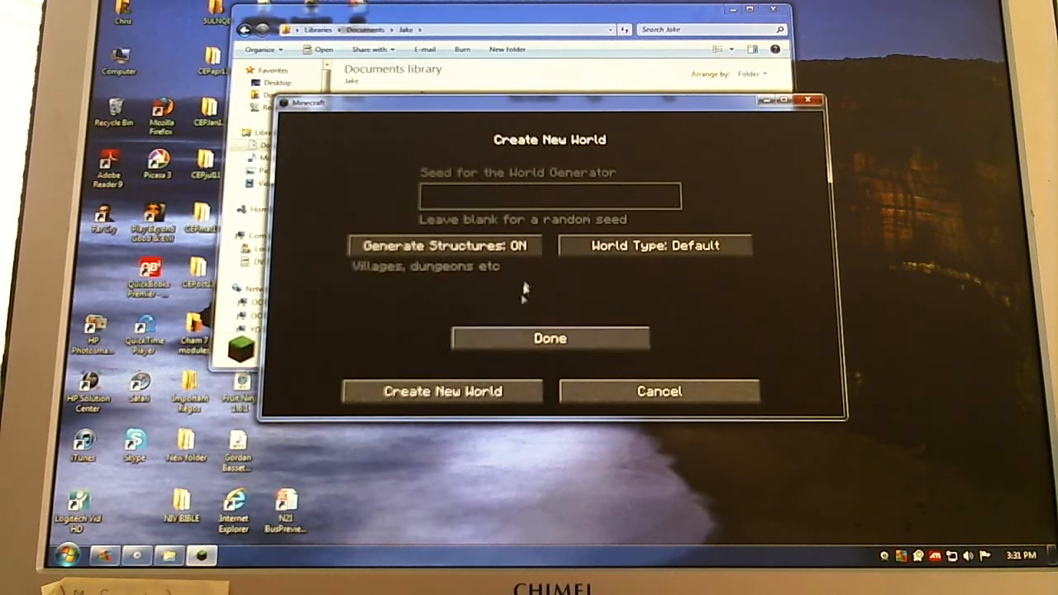
left_click(655, 245)
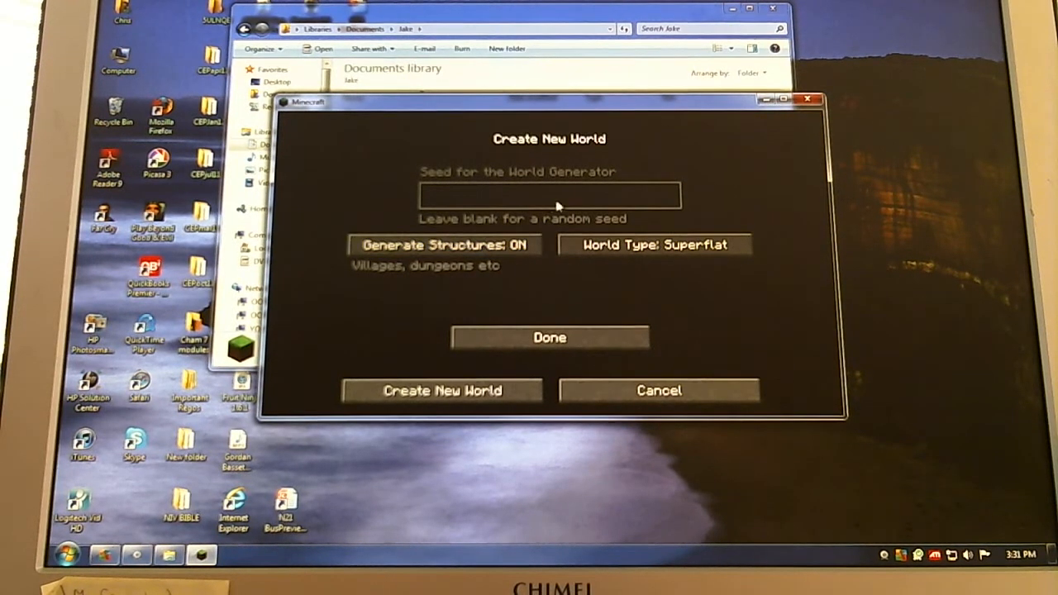
left_click(658, 390)
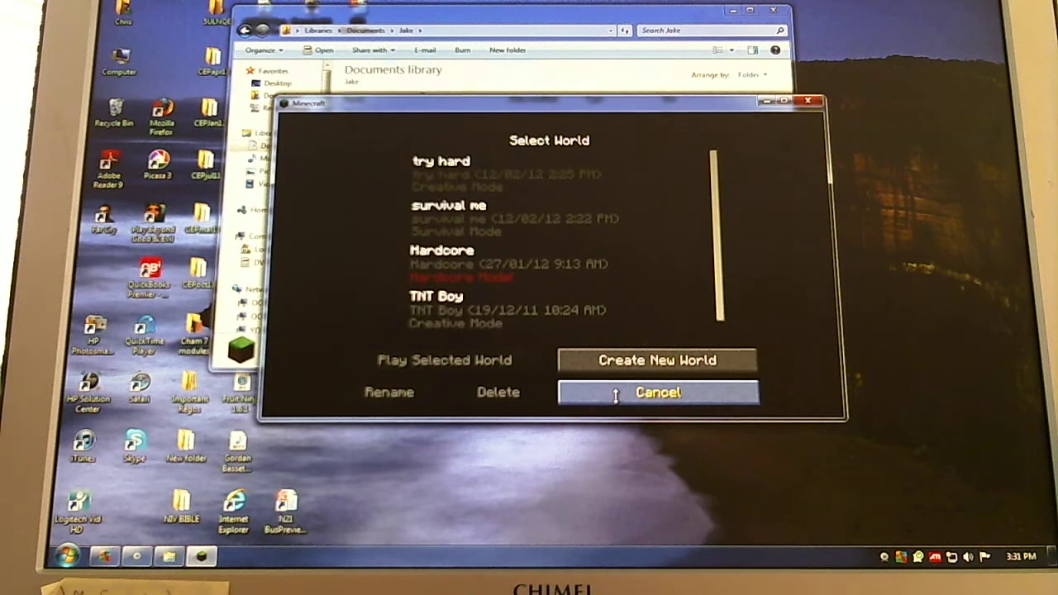
left_click(657, 392)
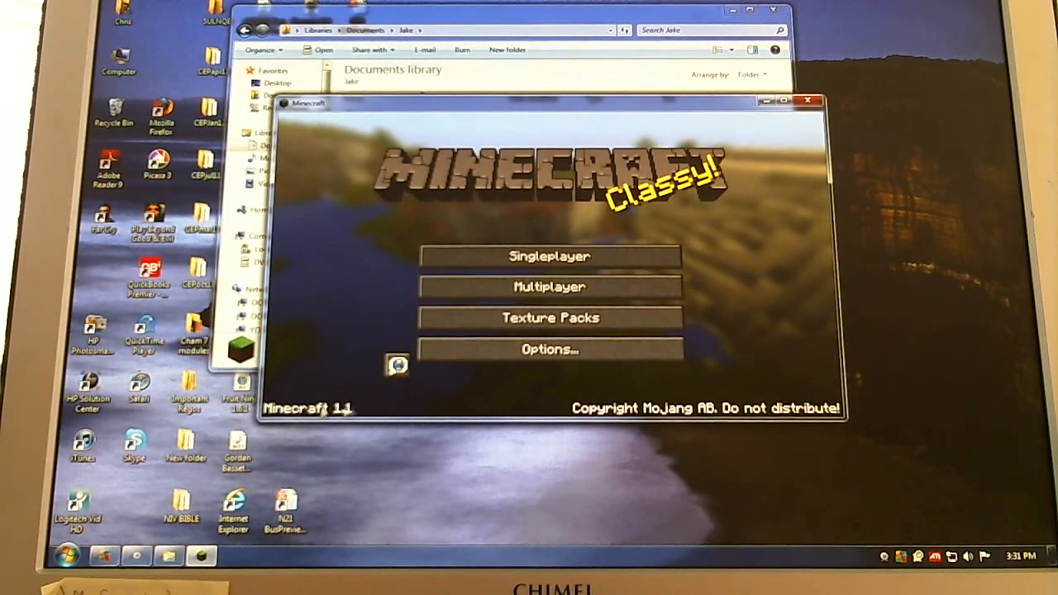
mouse_move(533, 285)
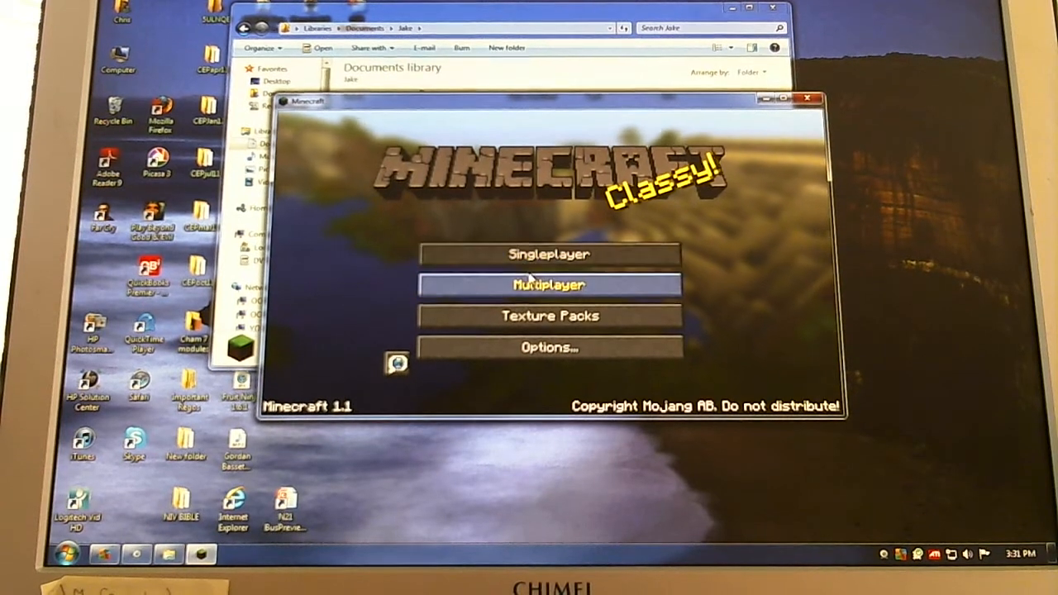
mouse_move(541, 330)
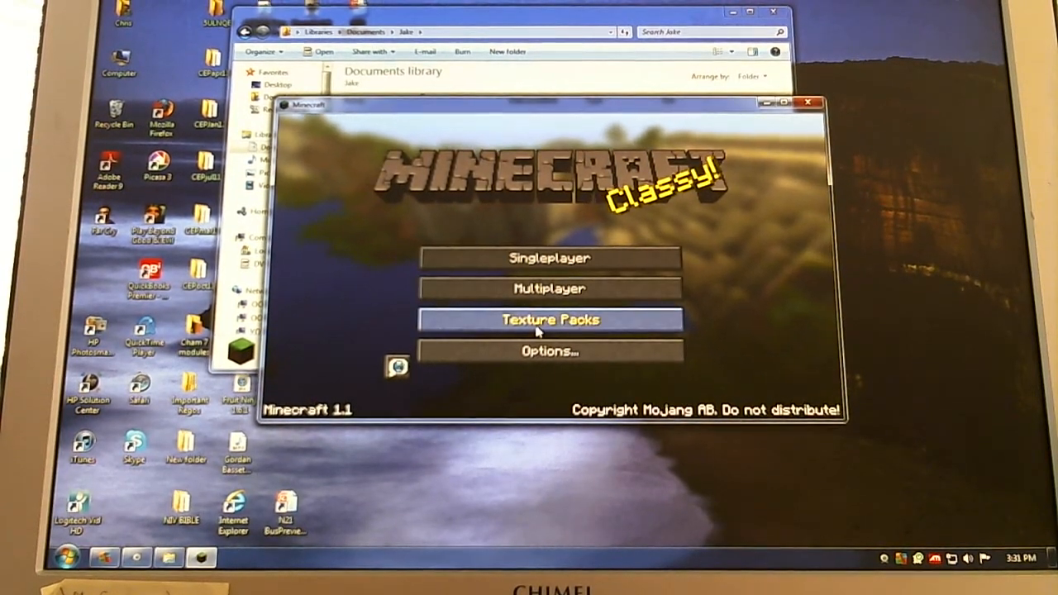
Step: View the installed texture packs list and dismiss it with Done
left_click(549, 319)
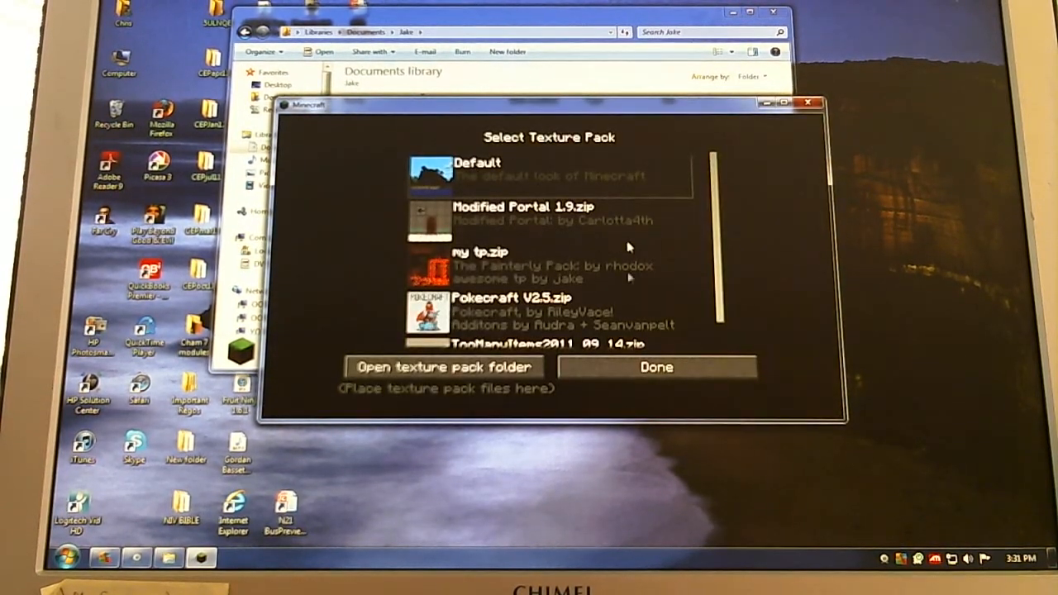
left_click(655, 366)
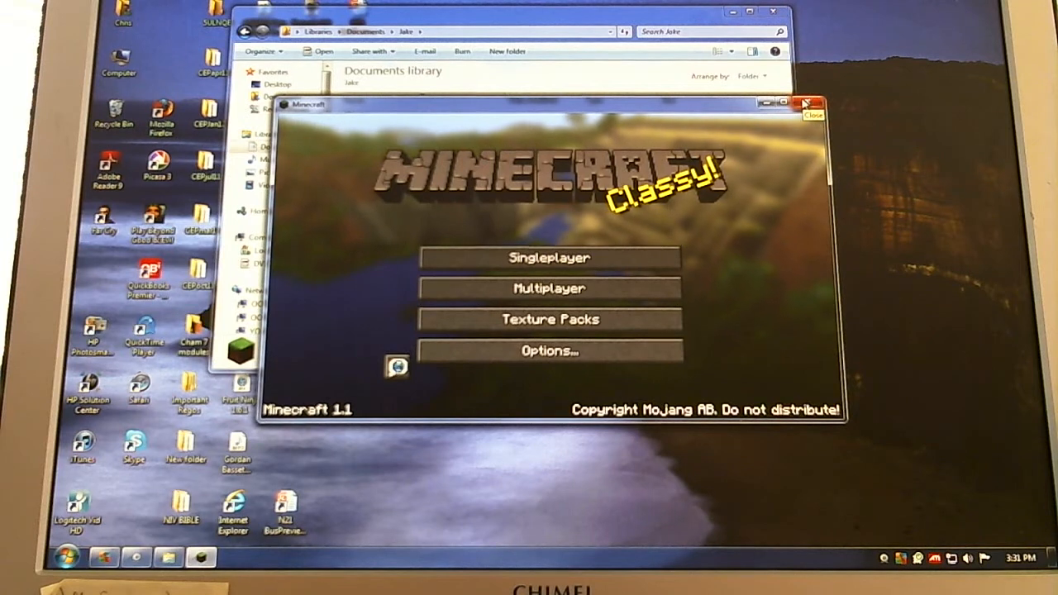
mouse_move(550, 319)
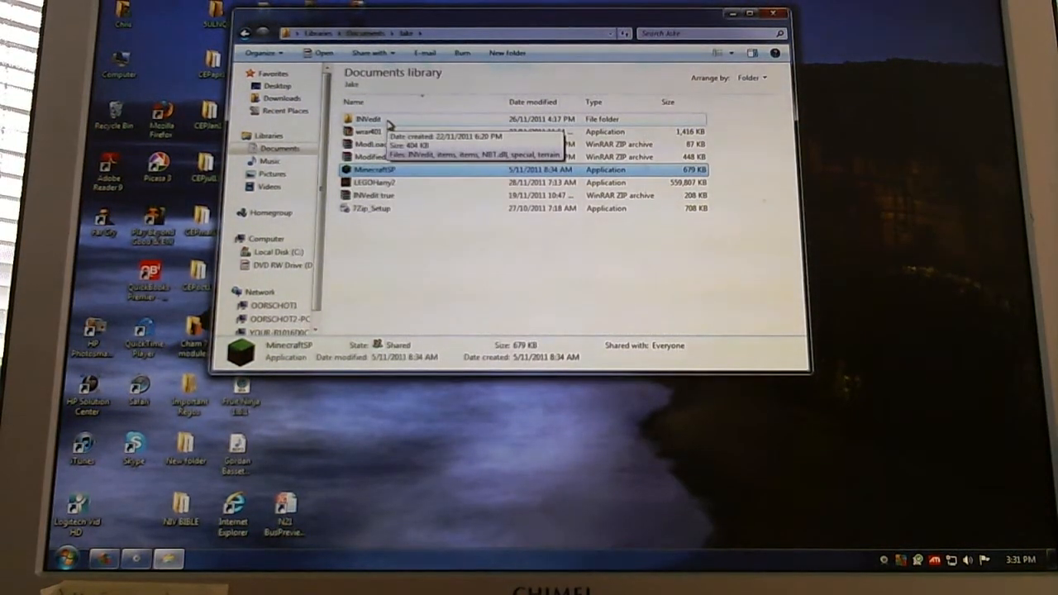
Step: Open the INVedit folder and launch INVedit.exe
double_click(363, 111)
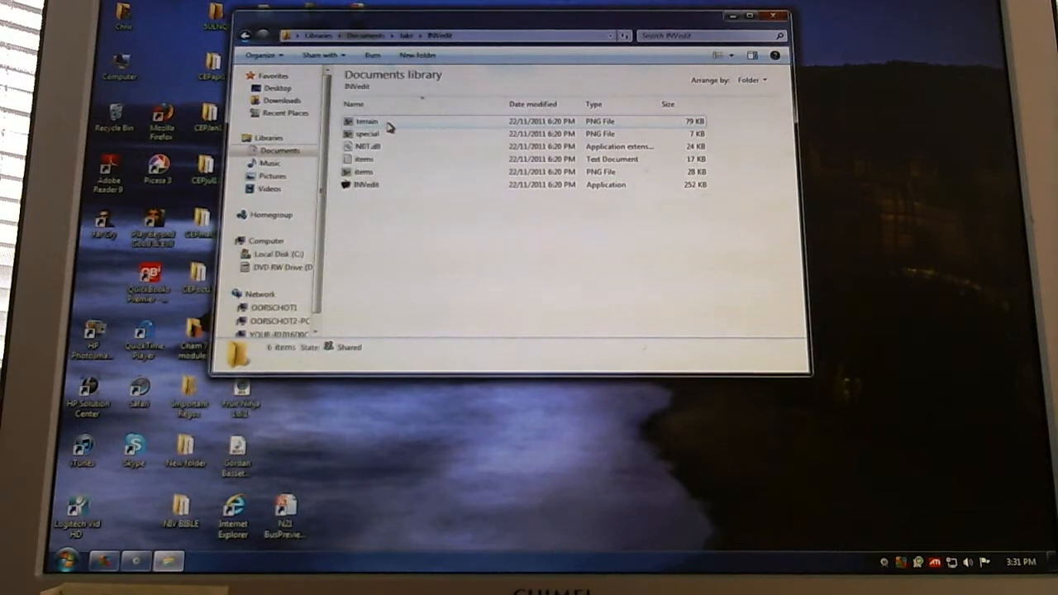
left_click(366, 183)
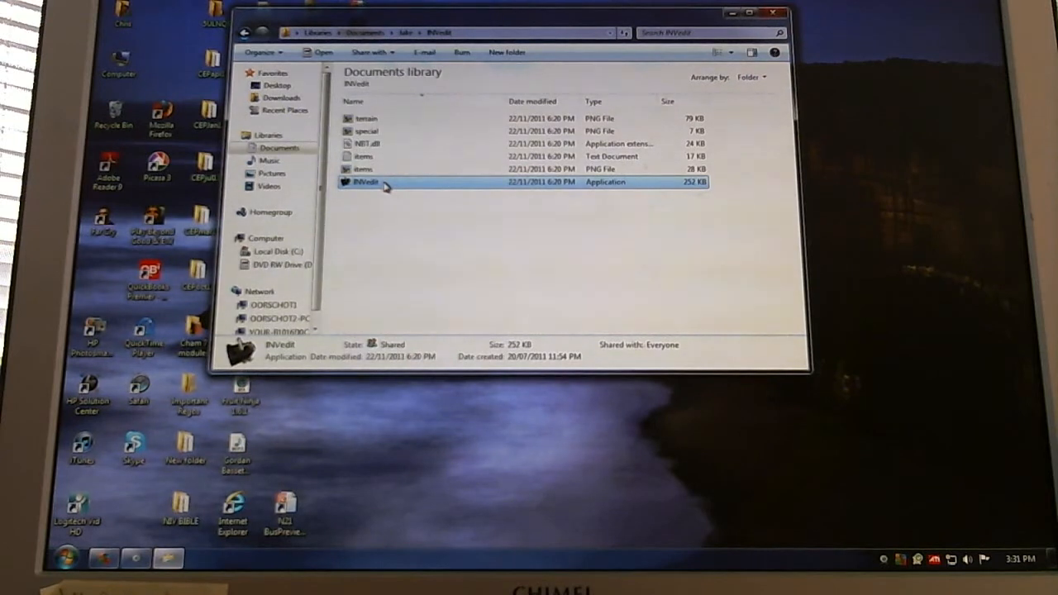
double_click(364, 182)
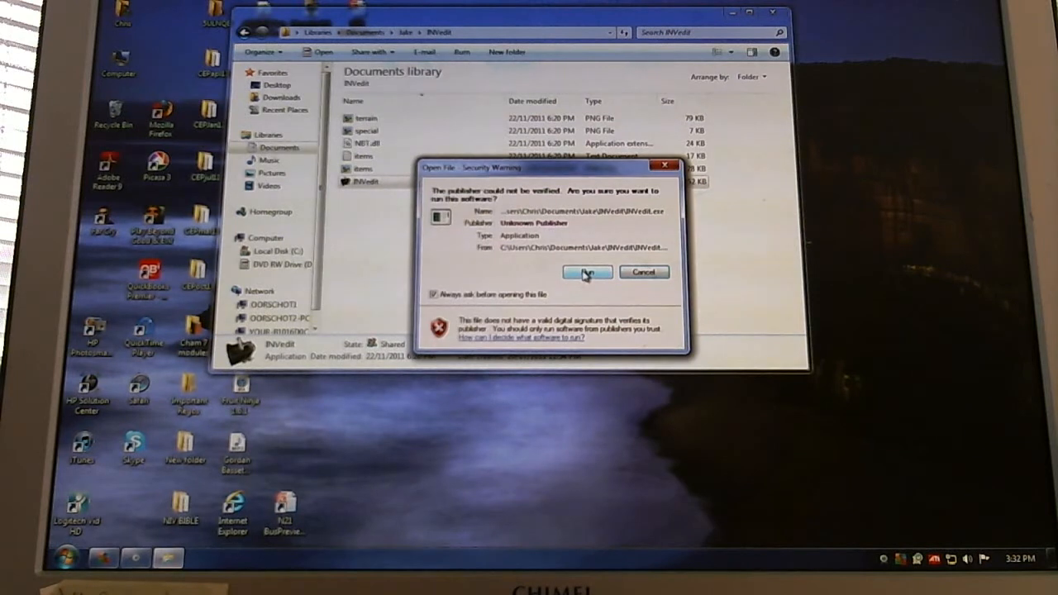
Step: Run INVedit past the security warning and list the worlds under the Open dropdown
left_click(587, 272)
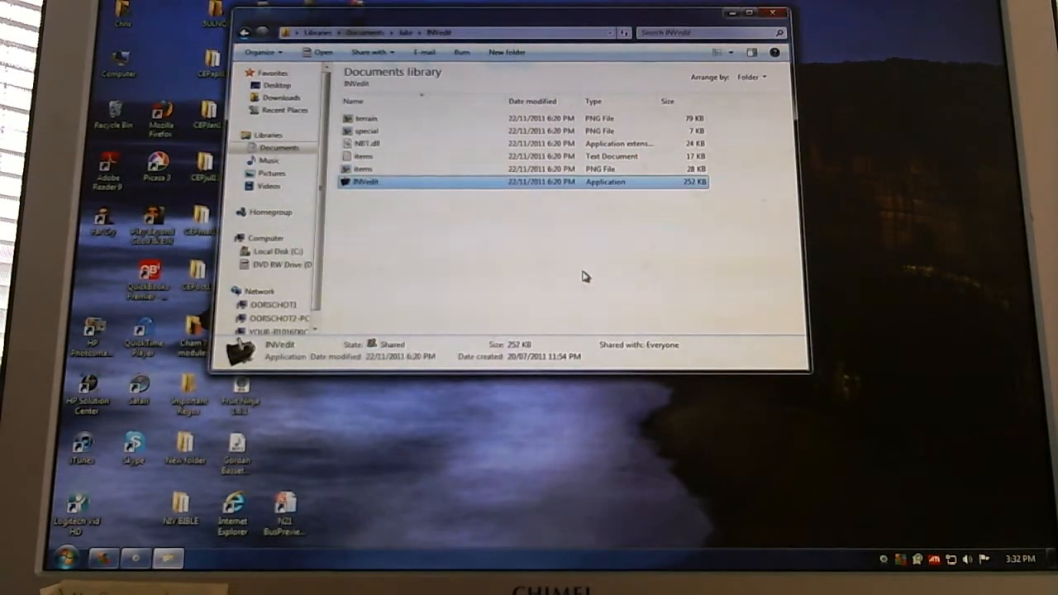
double_click(394, 182)
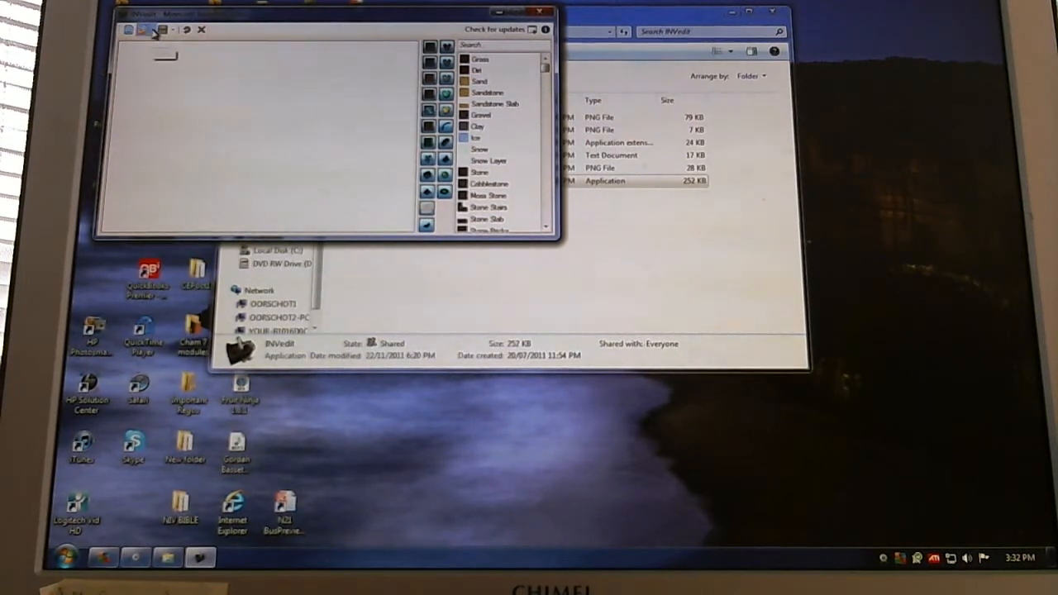
left_click(157, 31)
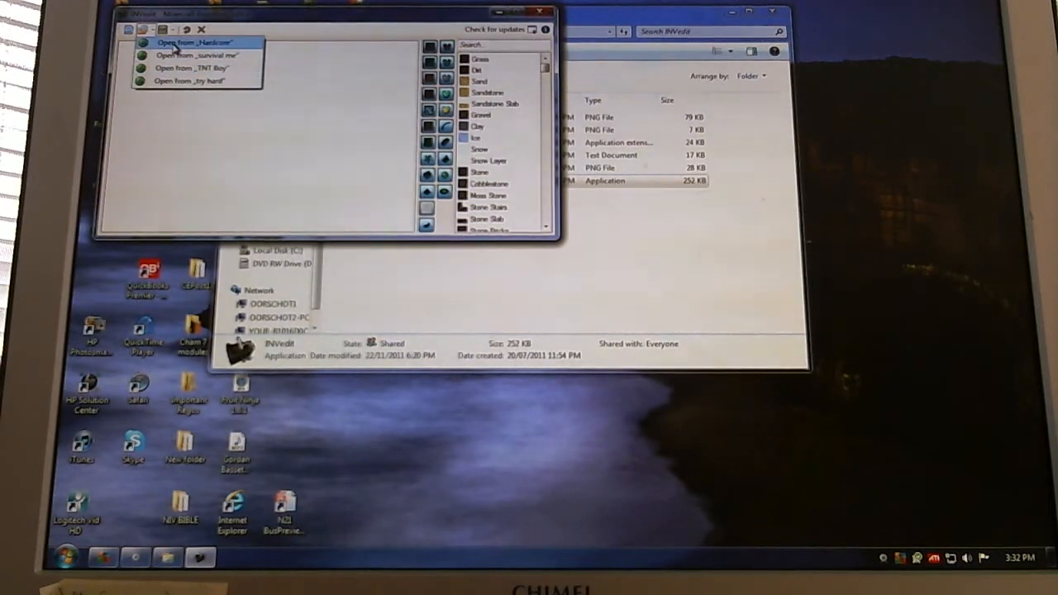
Step: Choose 'Open from Hardcore' to show that world's armour and items
left_click(199, 40)
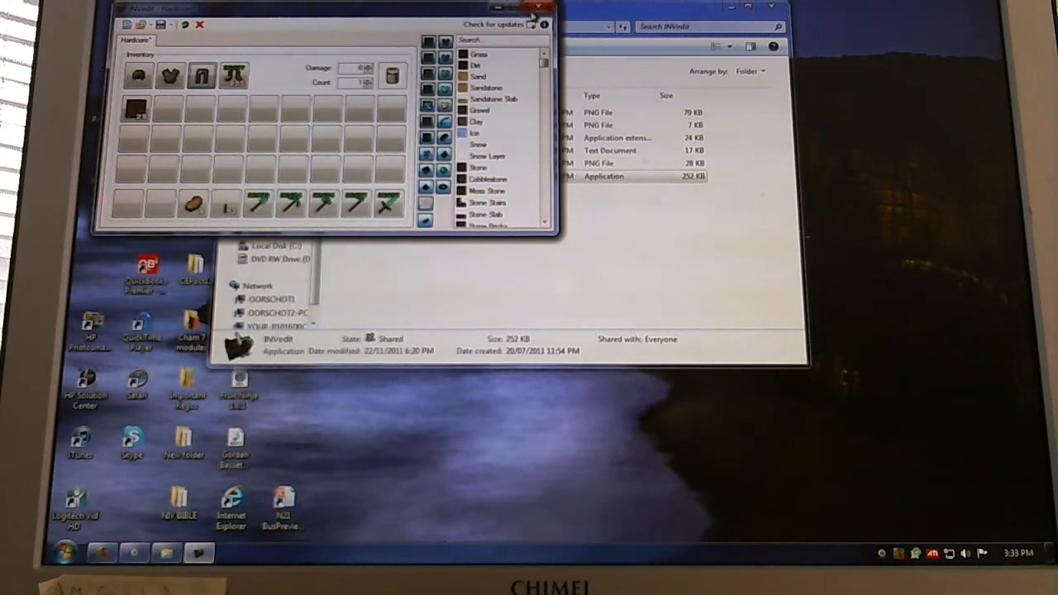
Step: Scroll the item list through tools and food, then close INVedit's window
scroll("down", 3)
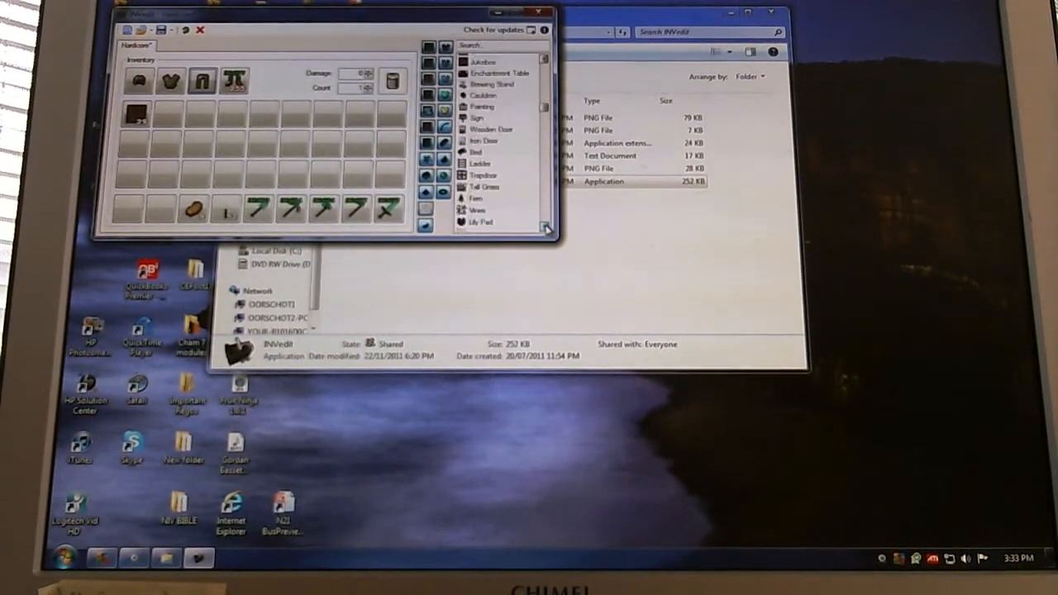
scroll("down", 3)
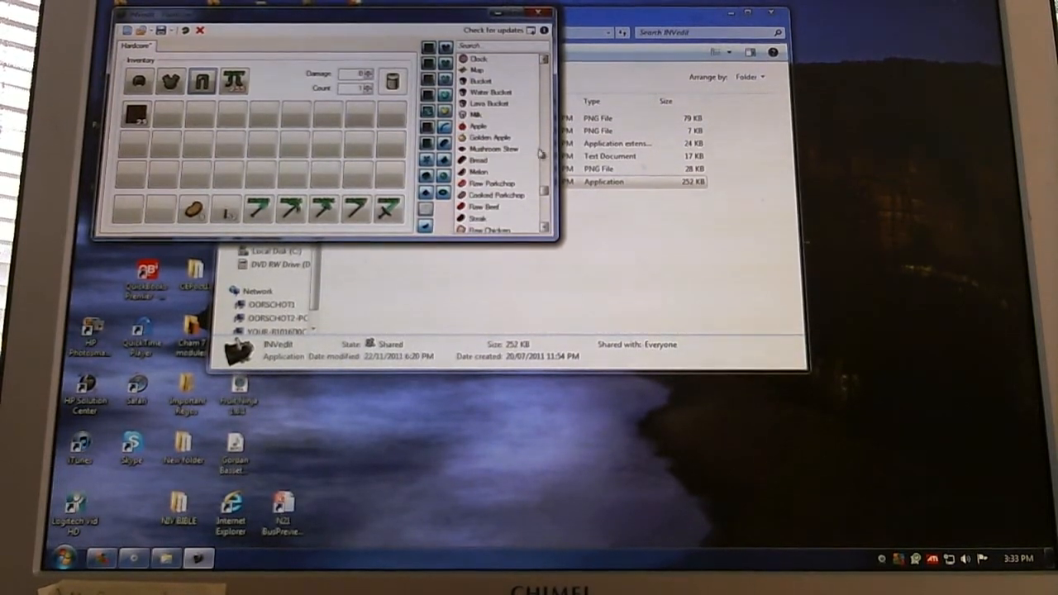
left_click(538, 14)
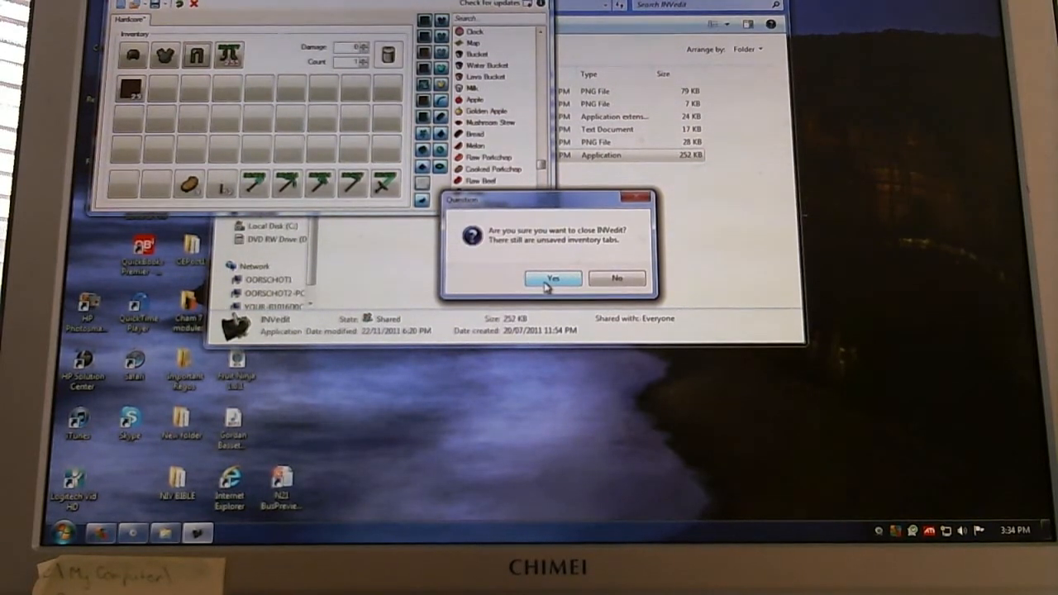
Step: Confirm quitting INVedit without saving the inventory changes
left_click(552, 278)
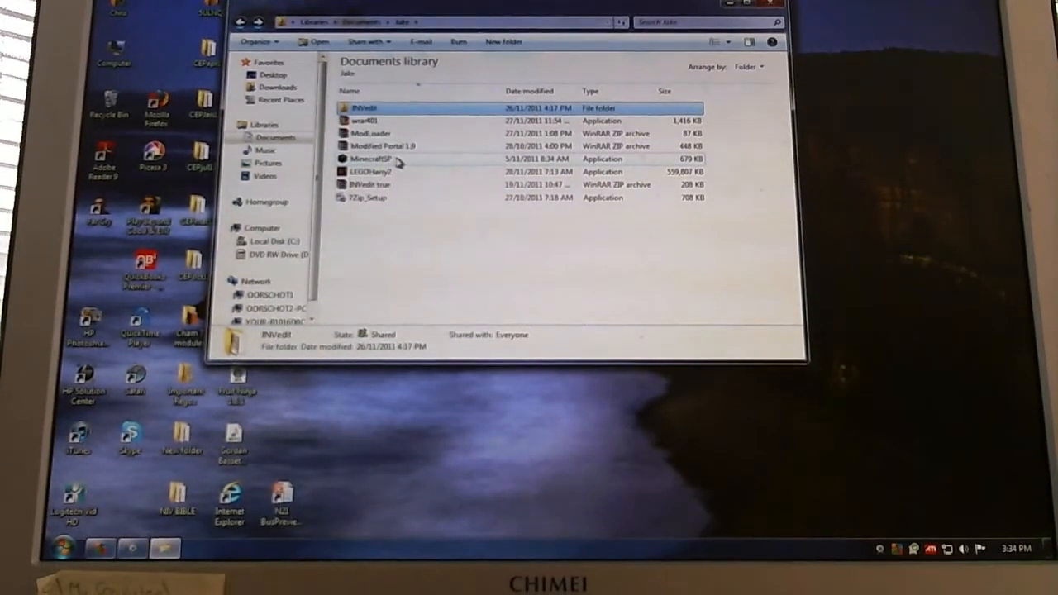
mouse_move(397, 159)
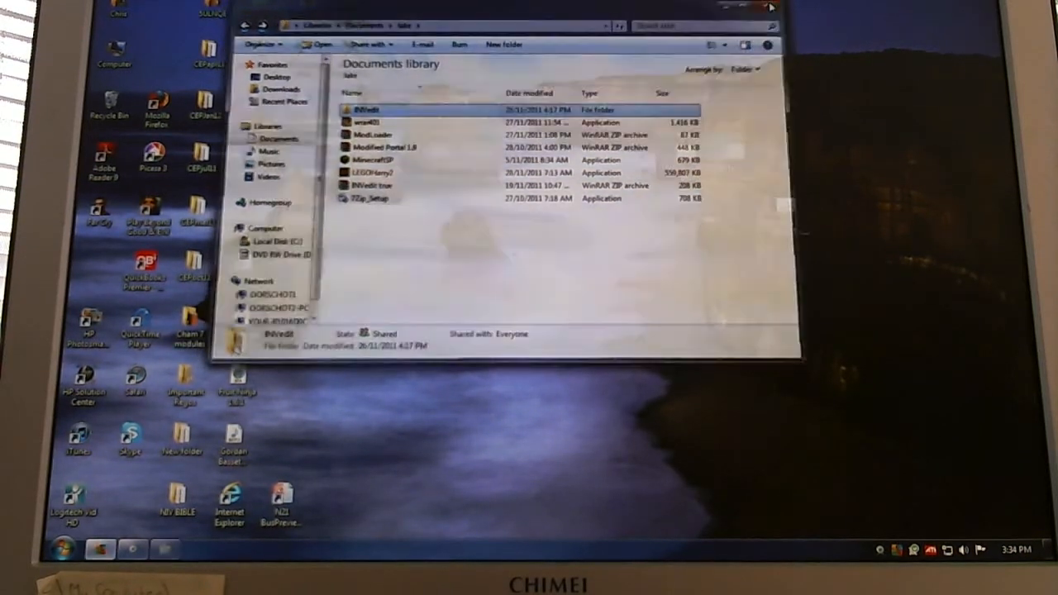
Step: Launch Internet Explorer, search Google for 'planet minecraft' and open the Planet Minecraft site
left_click(73, 544)
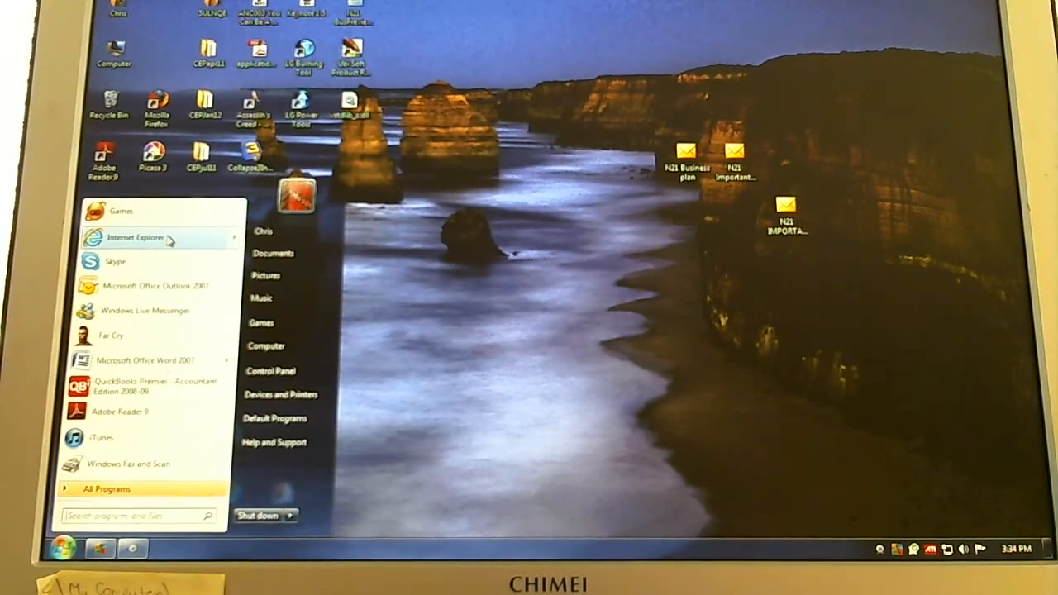
left_click(137, 237)
type("planet mi")
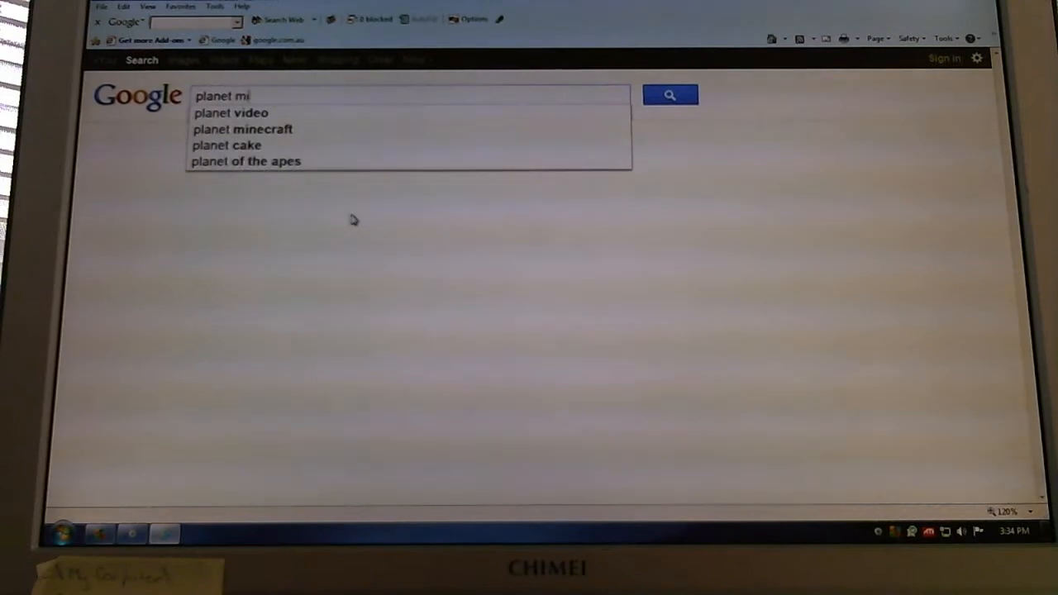
left_click(242, 129)
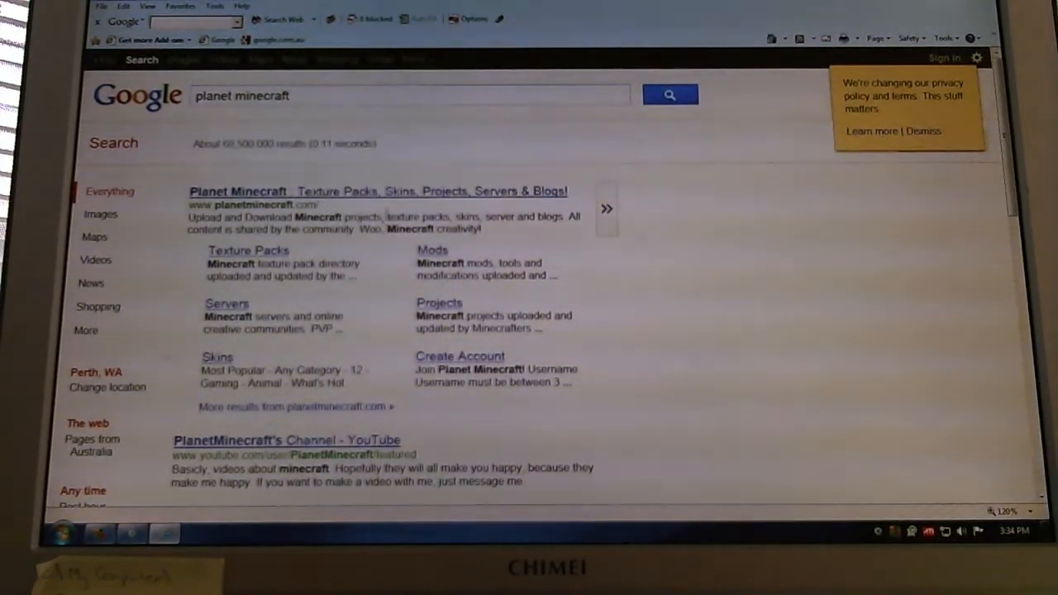
mouse_move(382, 193)
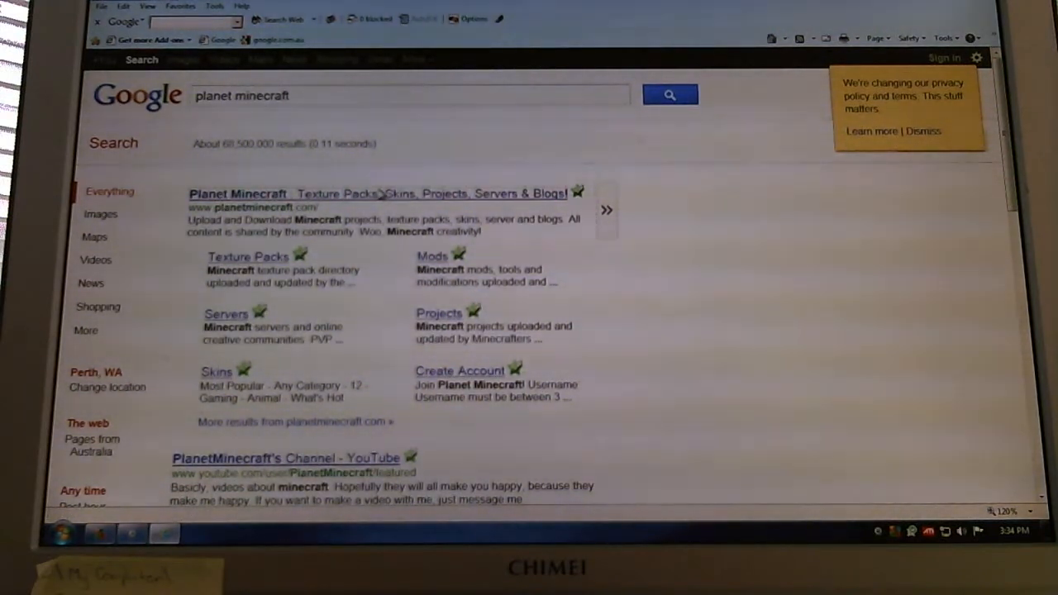
left_click(240, 193)
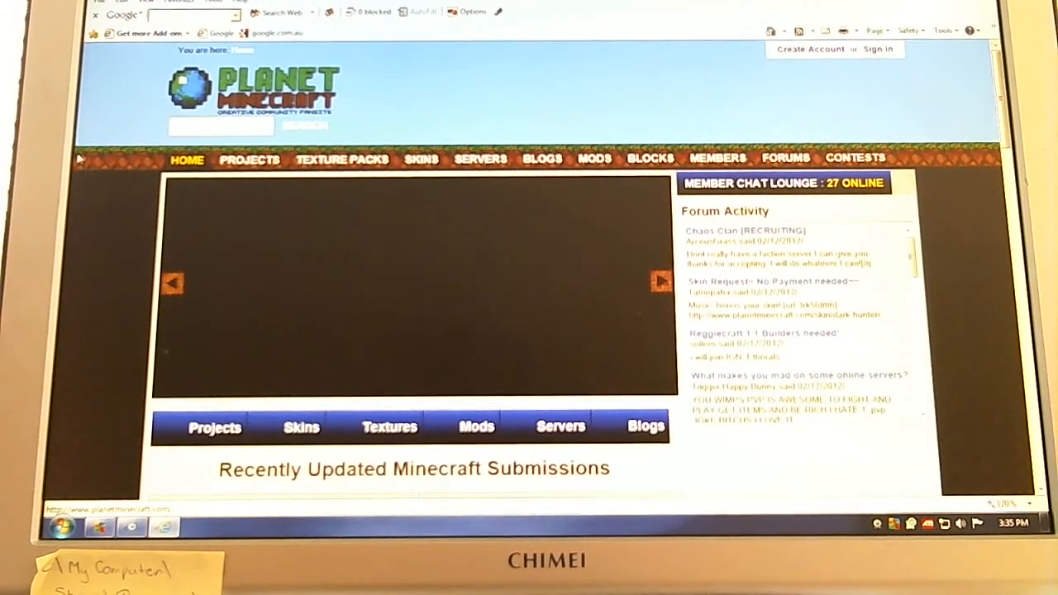
Step: Scroll down slightly and go to Planet Minecraft's MODS section
scroll("down", 3)
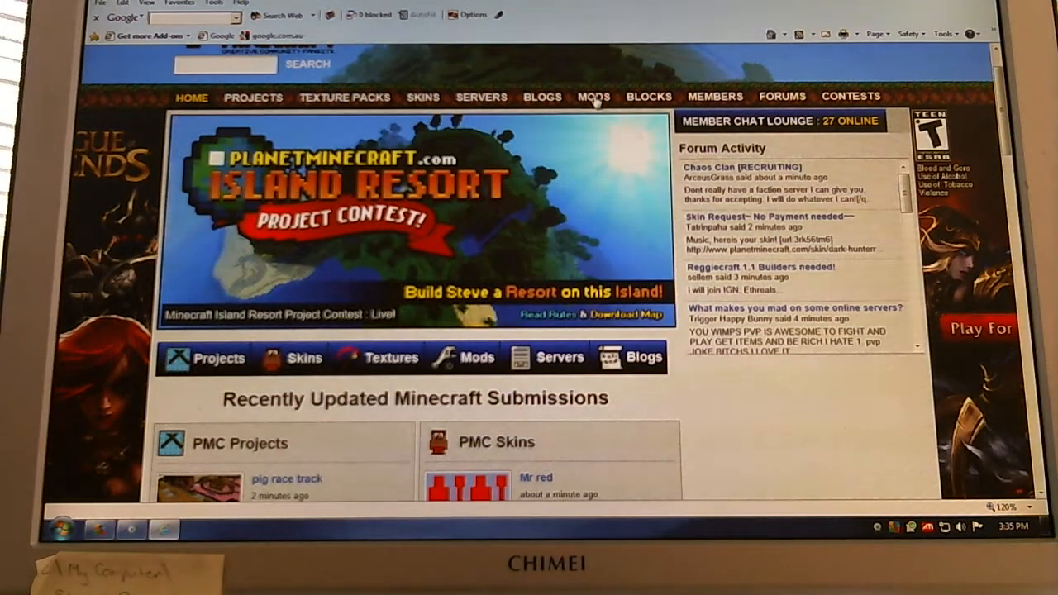
left_click(593, 97)
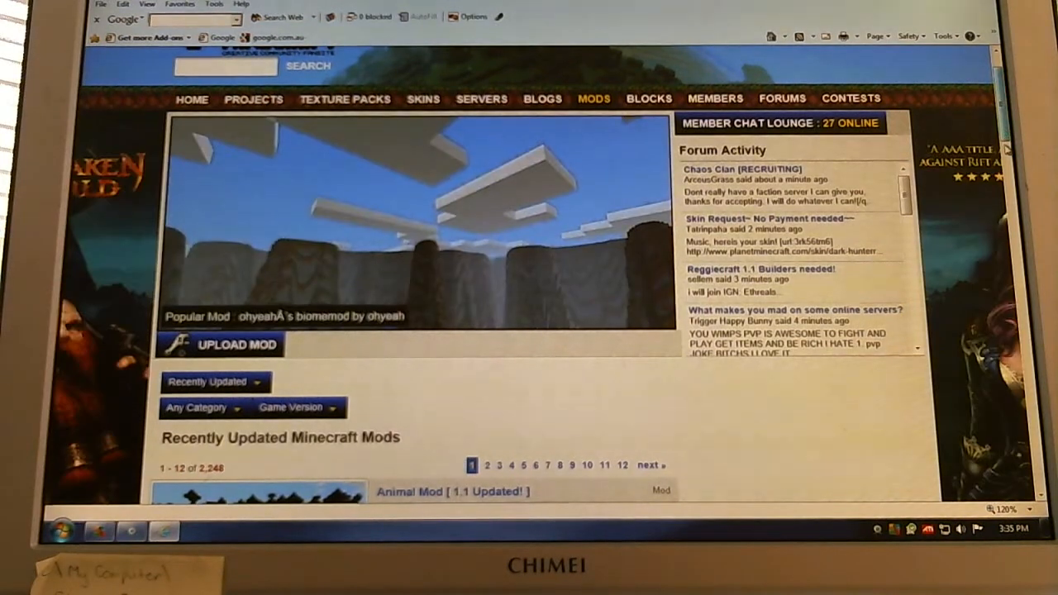
scroll("down", 3)
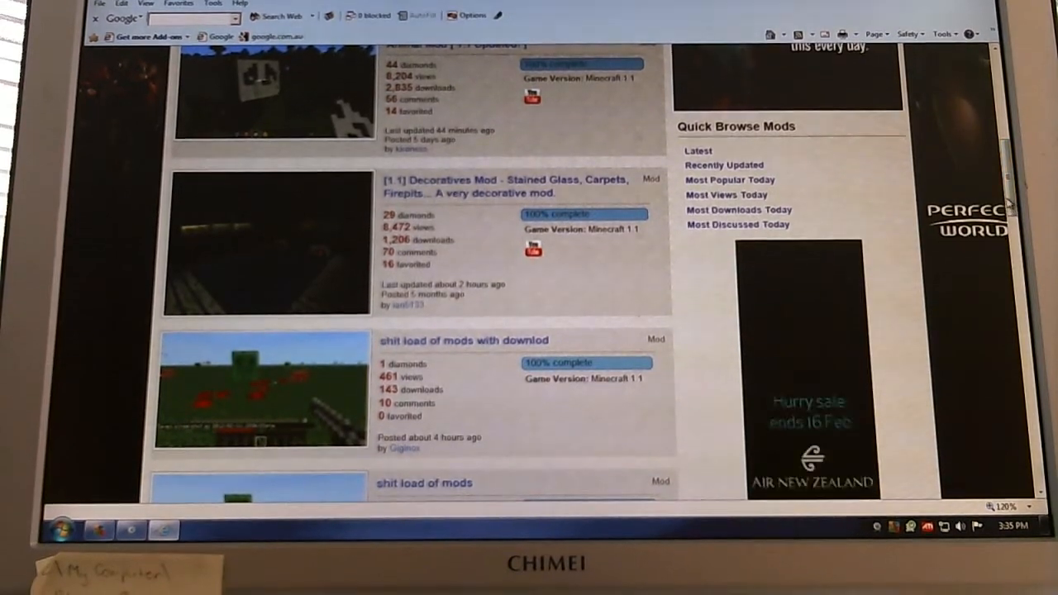
scroll("down", 3)
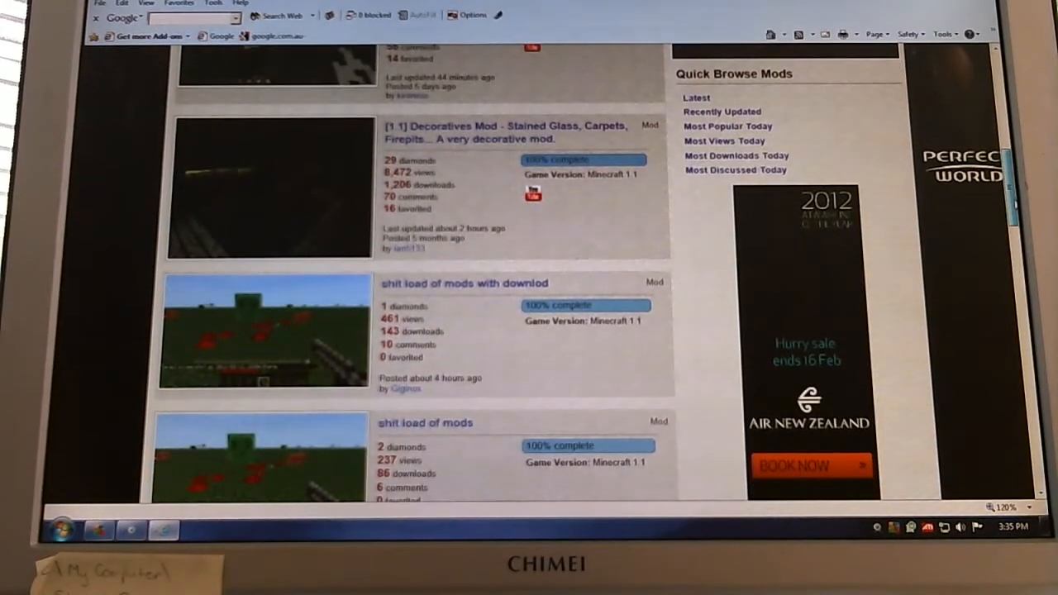
scroll("down", 3)
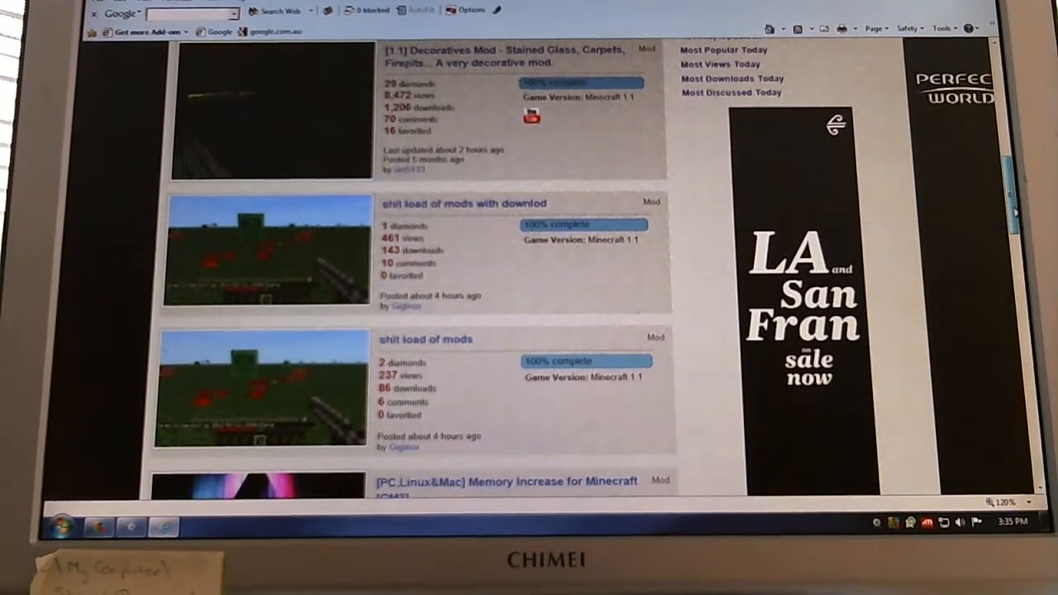
scroll("down", 3)
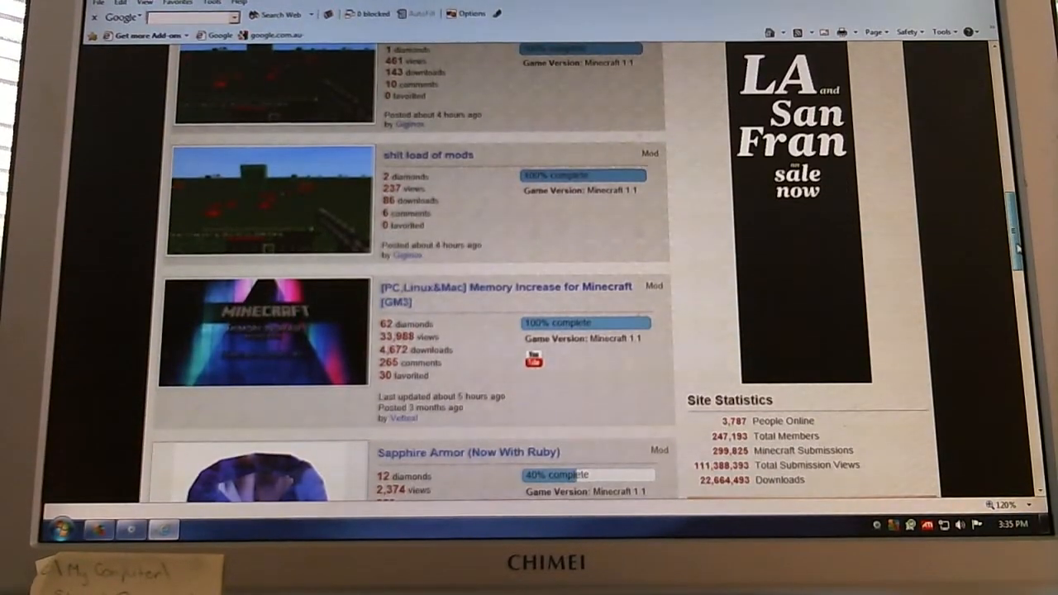
scroll("down", 3)
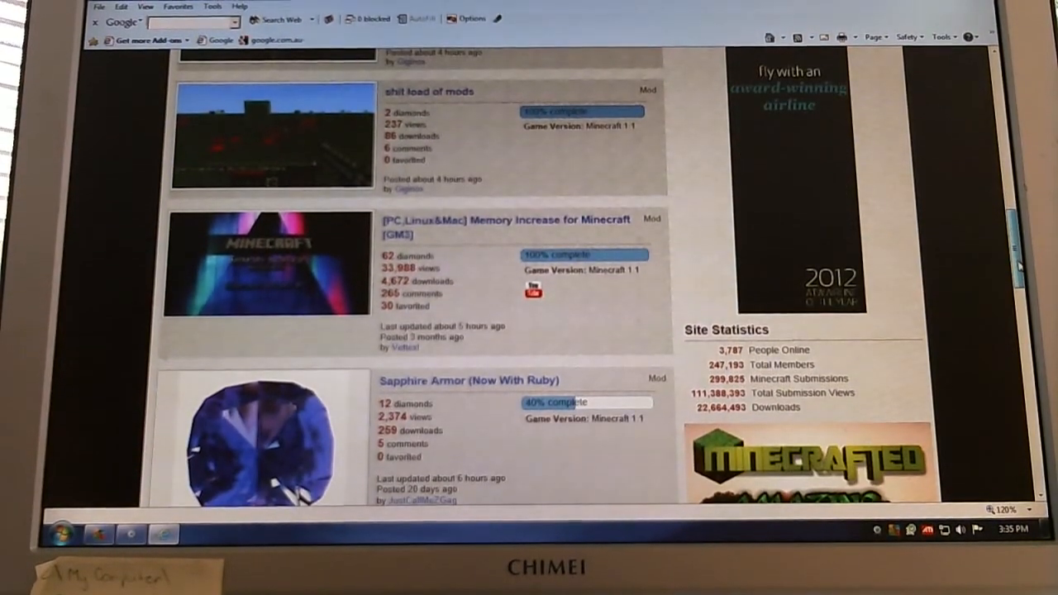
scroll("down", 3)
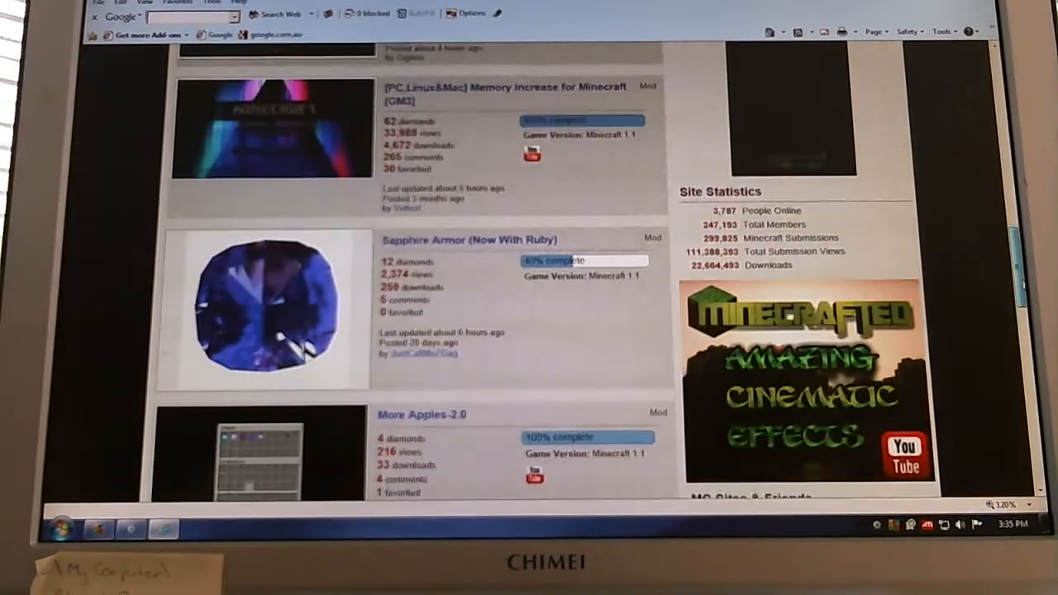
scroll("down", 3)
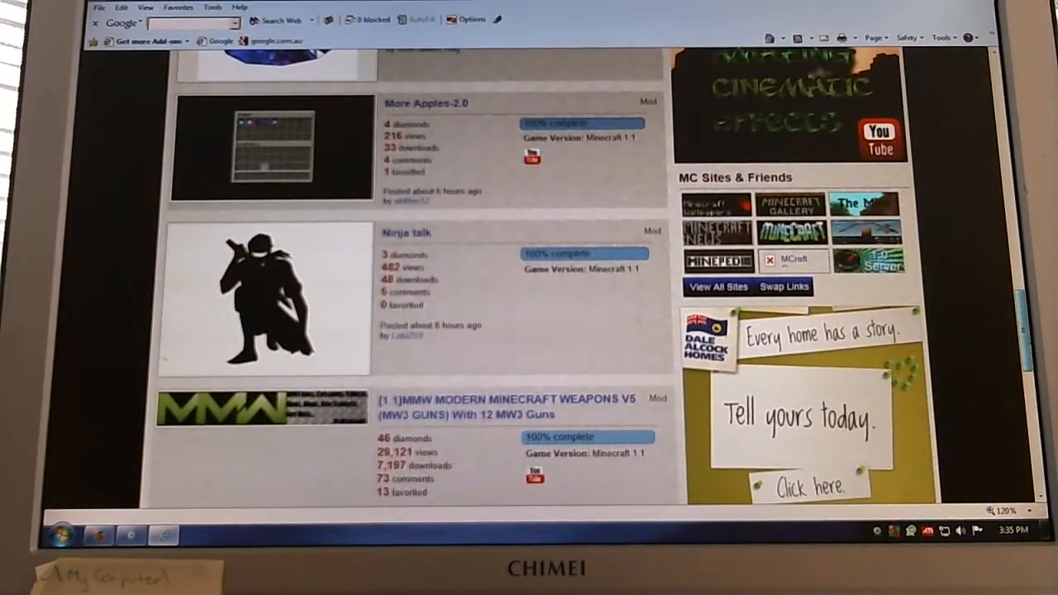
scroll("down", 3)
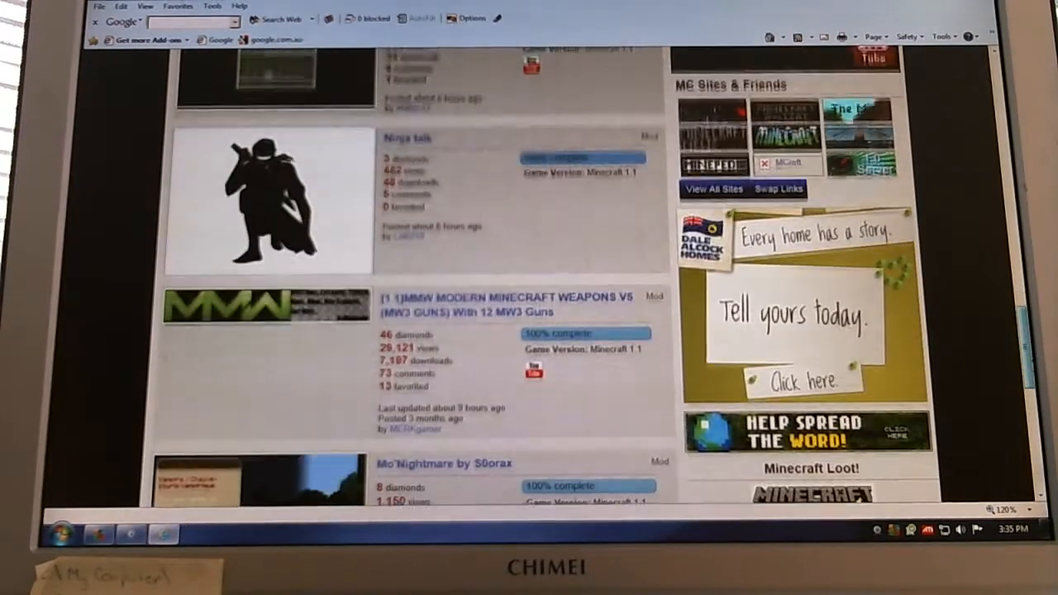
scroll("down", 3)
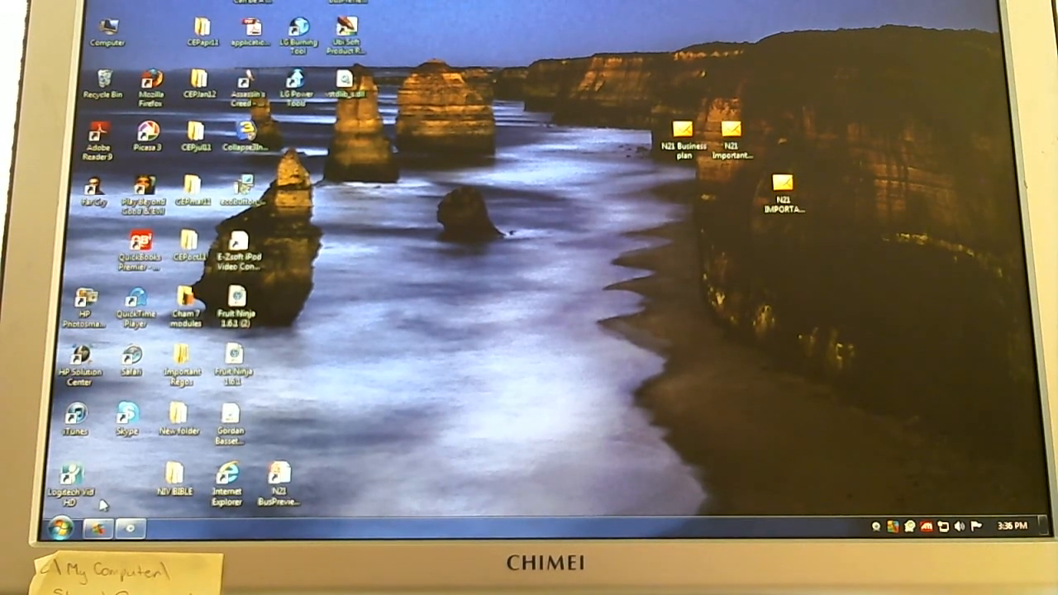
Step: Bring up the Start menu's programs list from the desktop
left_click(65, 525)
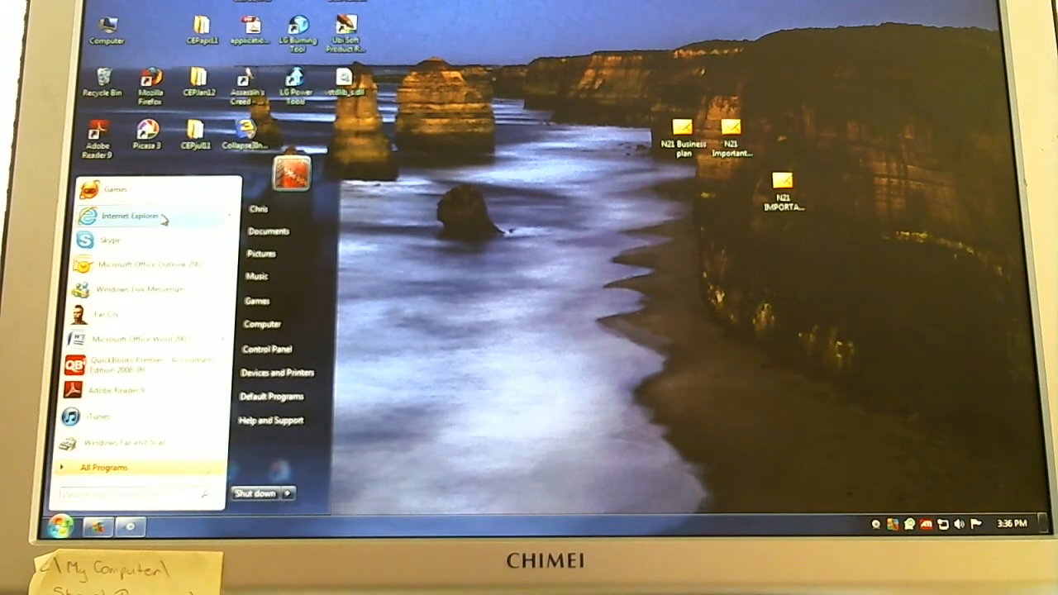